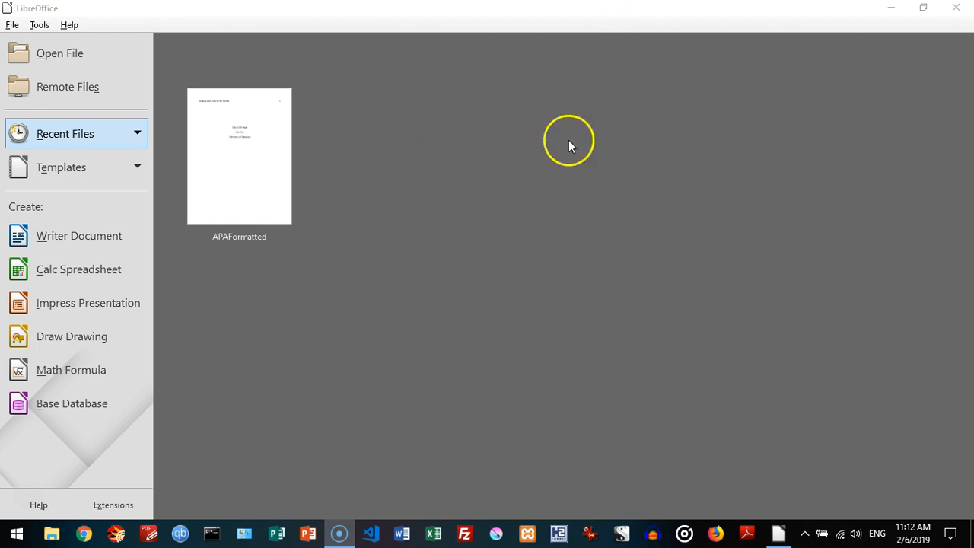
pyautogui.moveTo(486, 169)
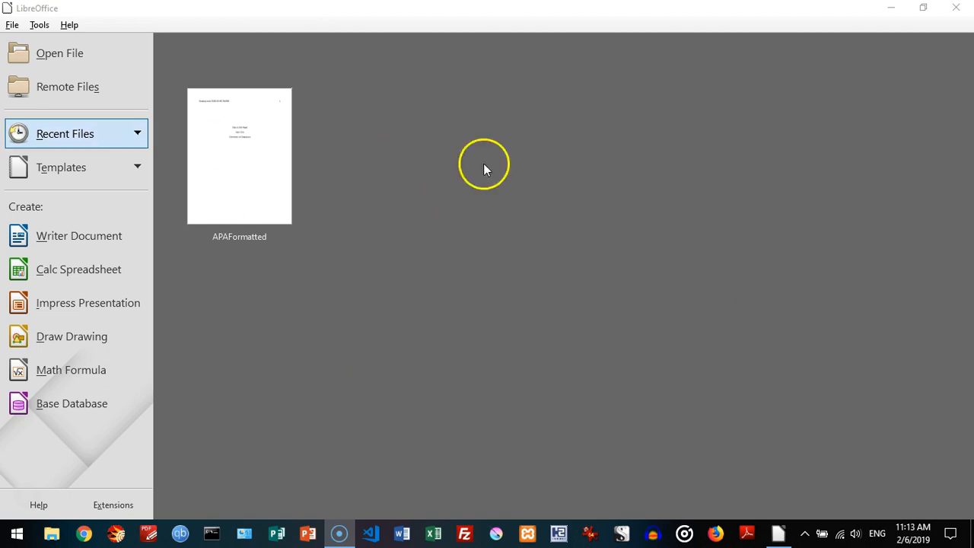
pyautogui.moveTo(245, 211)
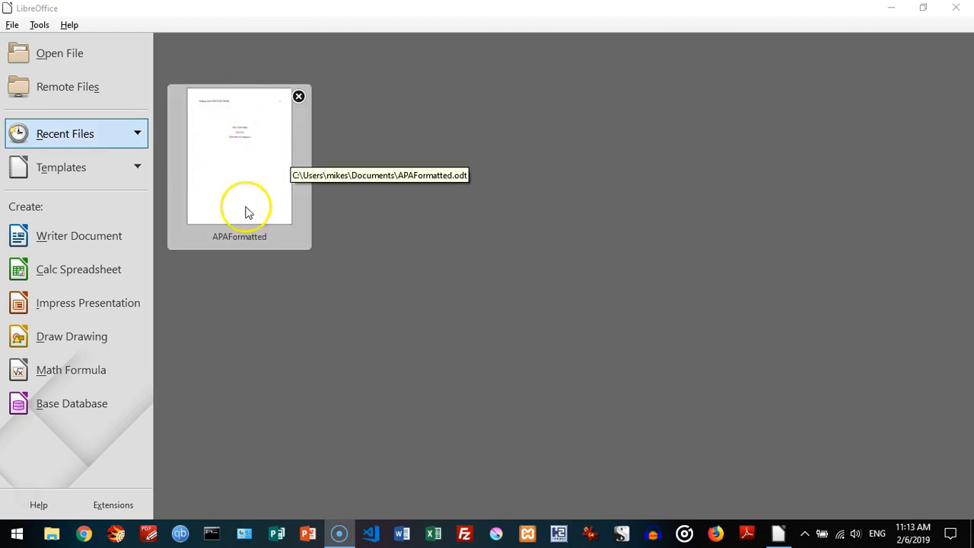
pyautogui.moveTo(244, 118)
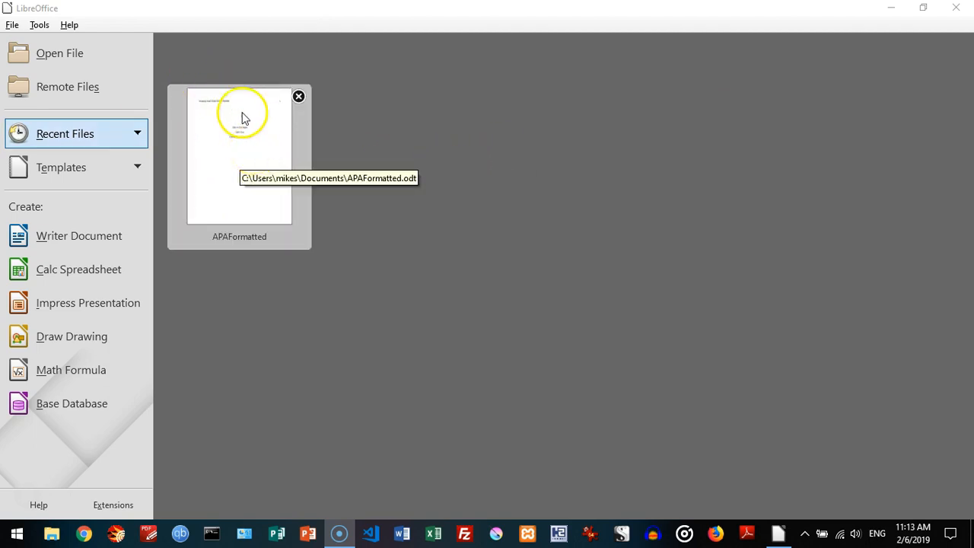
pyautogui.moveTo(231, 149)
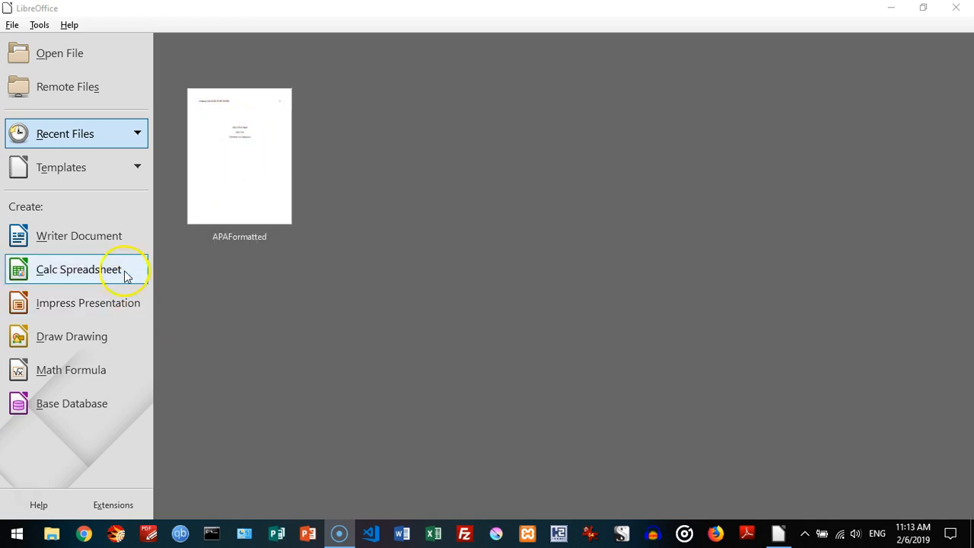
pyautogui.moveTo(79, 235)
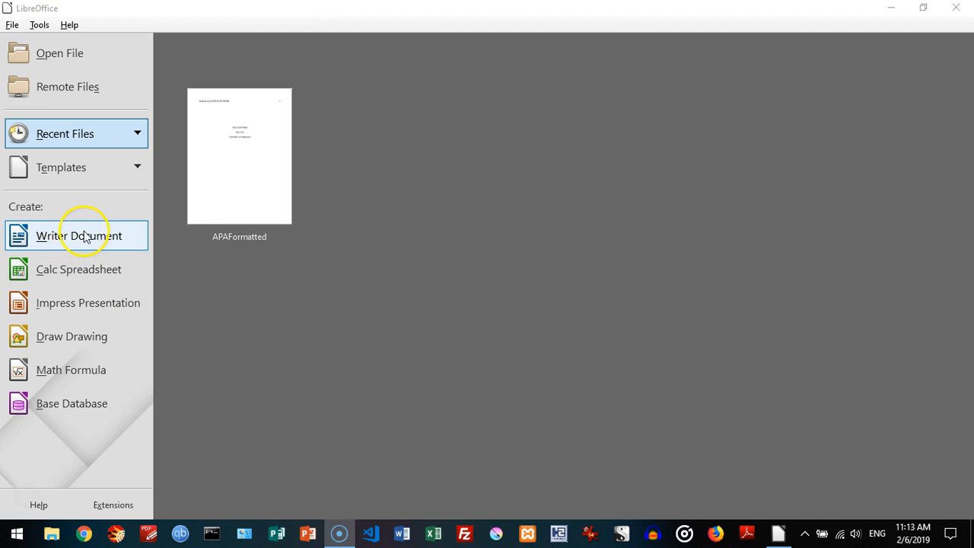
# Step: Create a new blank Untitled text document from the Start Center
pyautogui.click(79, 235)
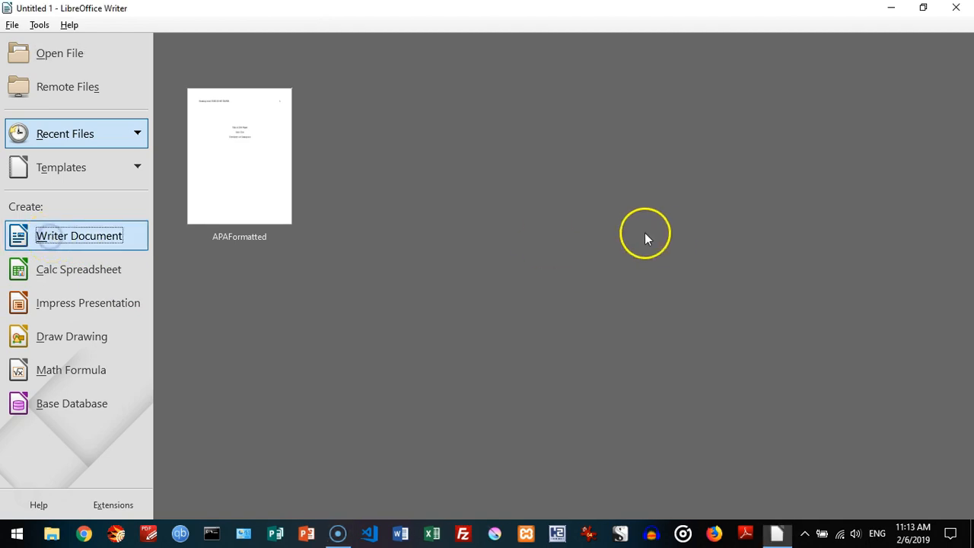
pyautogui.click(79, 234)
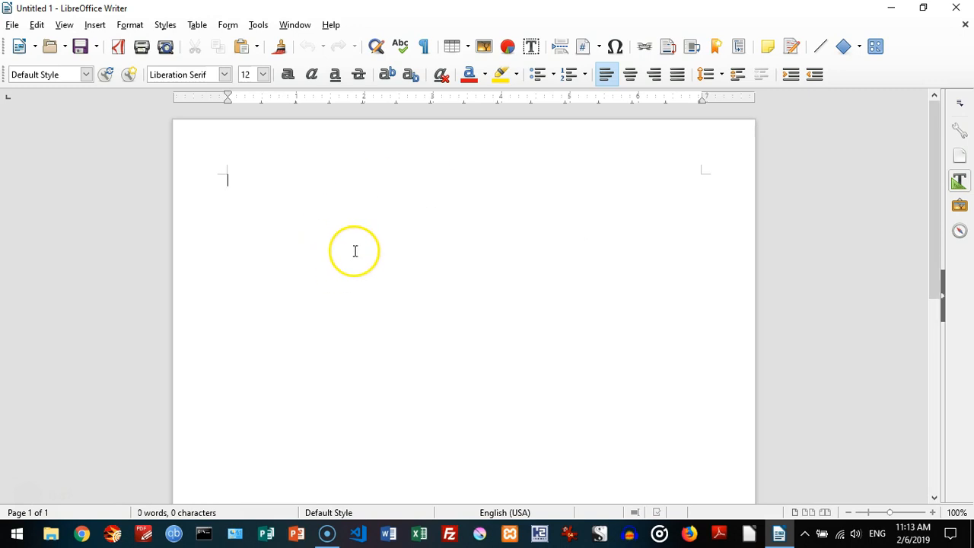
pyautogui.moveTo(387, 321)
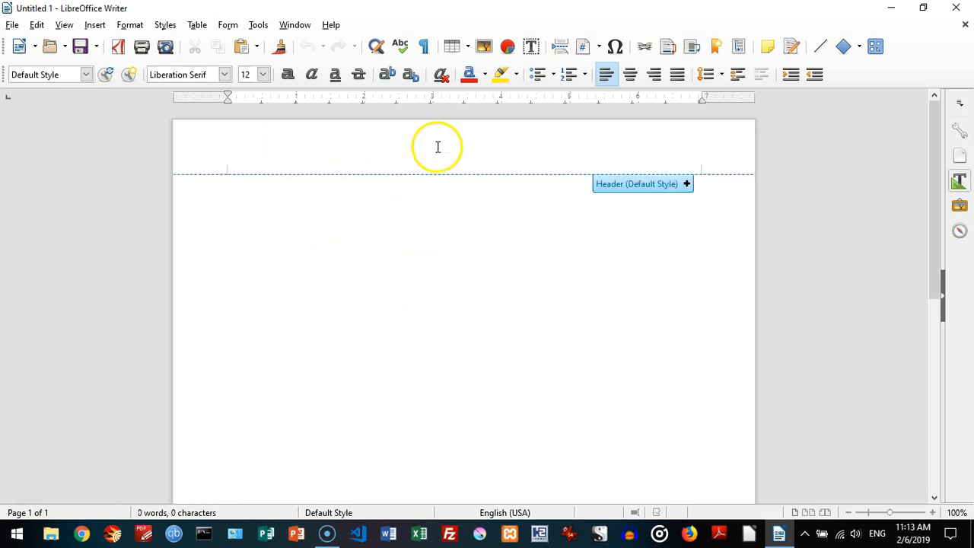
pyautogui.moveTo(291, 140)
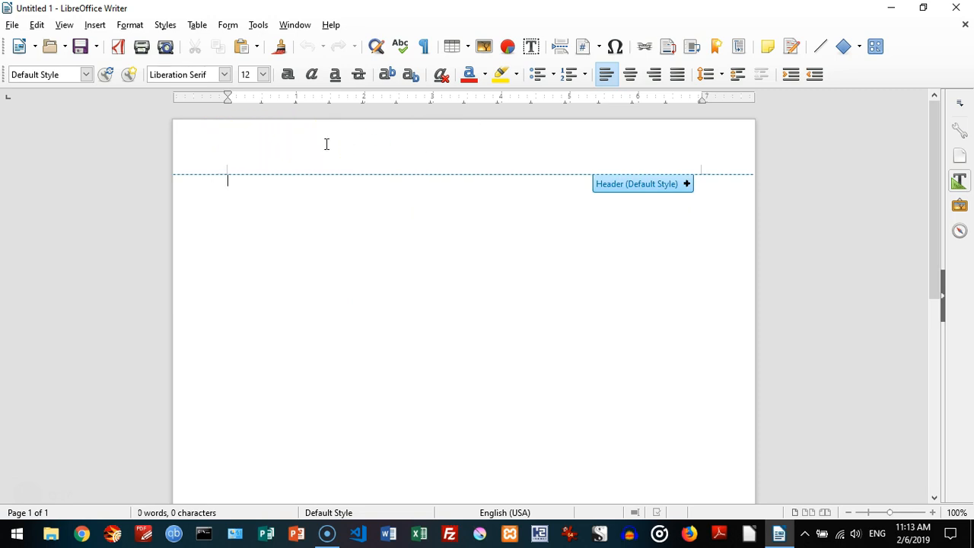
pyautogui.moveTo(636, 187)
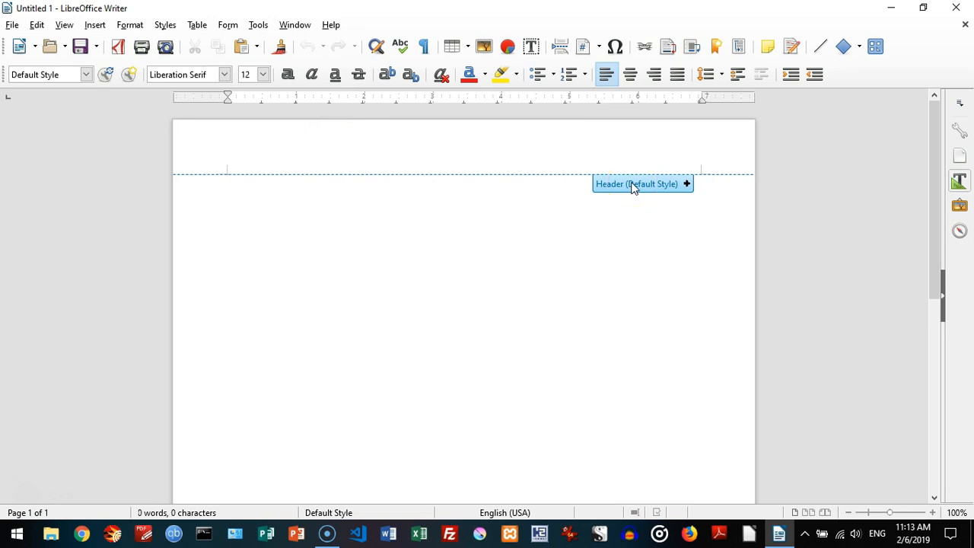
# Step: Add a page header and enter 'Running head: TITLE OF PAPER' in it
pyautogui.click(640, 183)
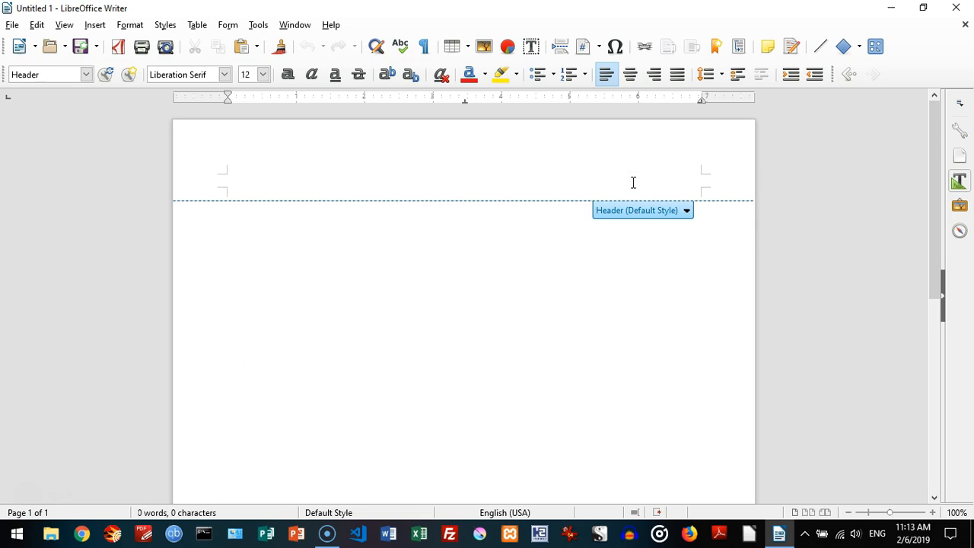
pyautogui.write('R')
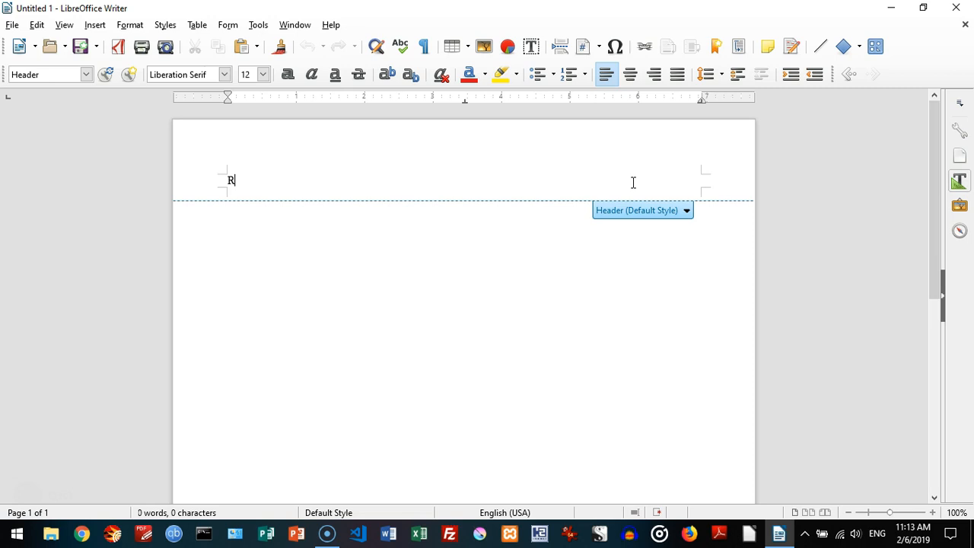
pyautogui.write('unning he')
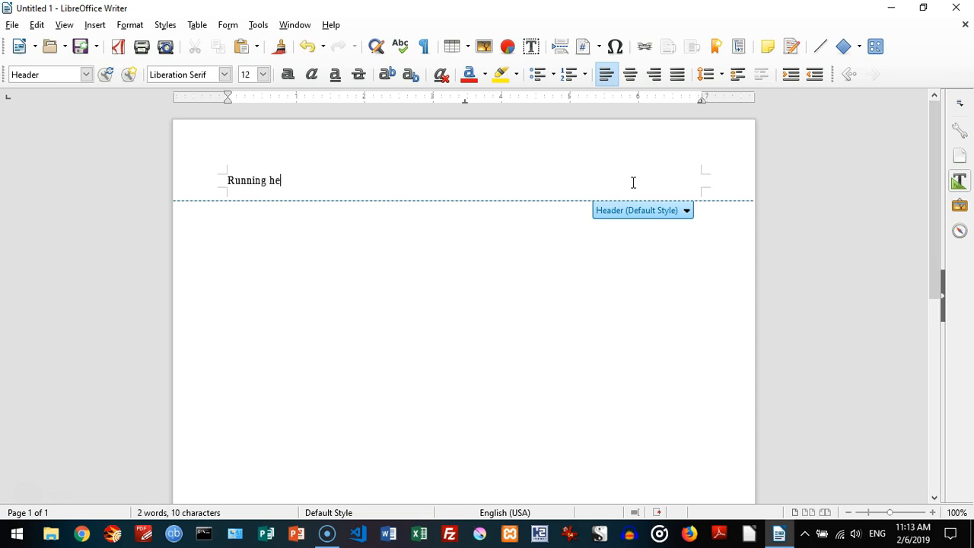
pyautogui.write('a')
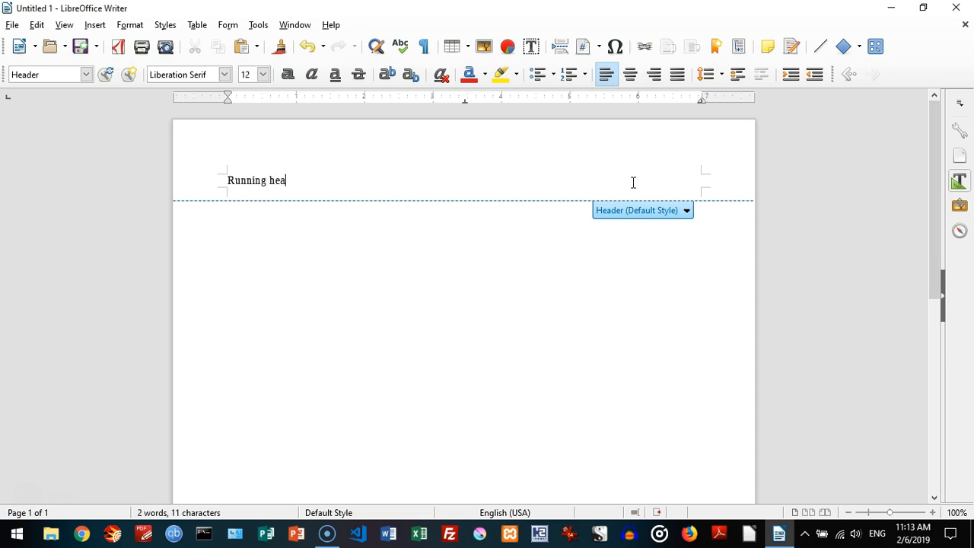
pyautogui.write('d:')
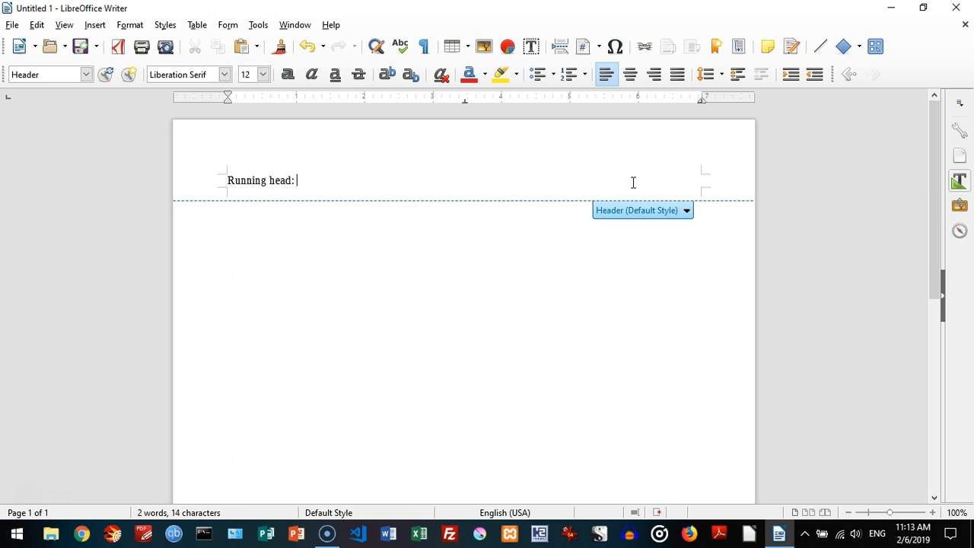
pyautogui.write('TITLE O')
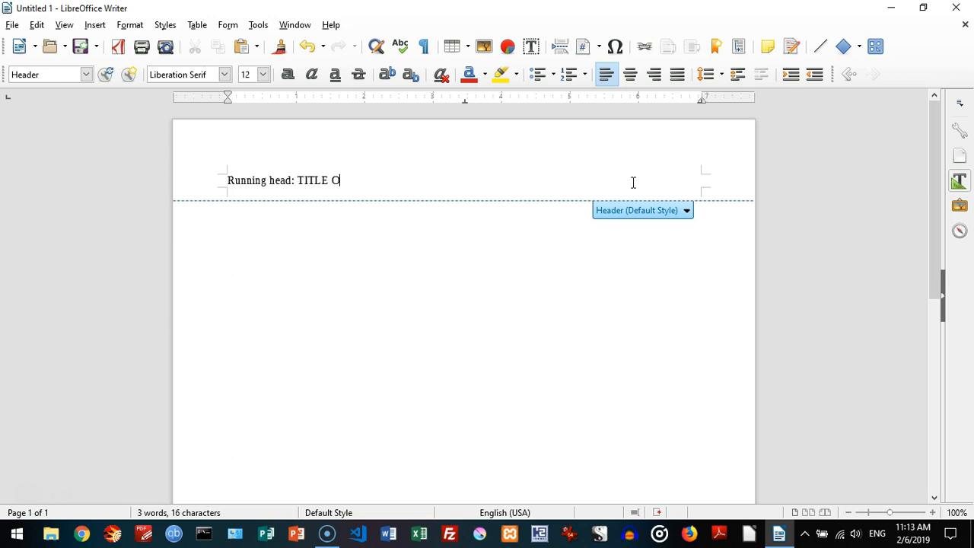
pyautogui.write('F PAPER')
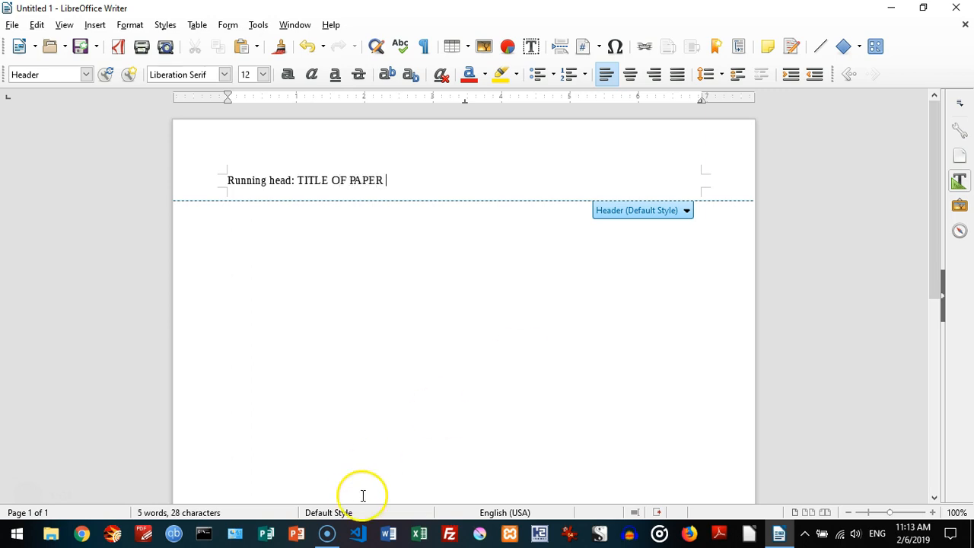
pyautogui.click(94, 25)
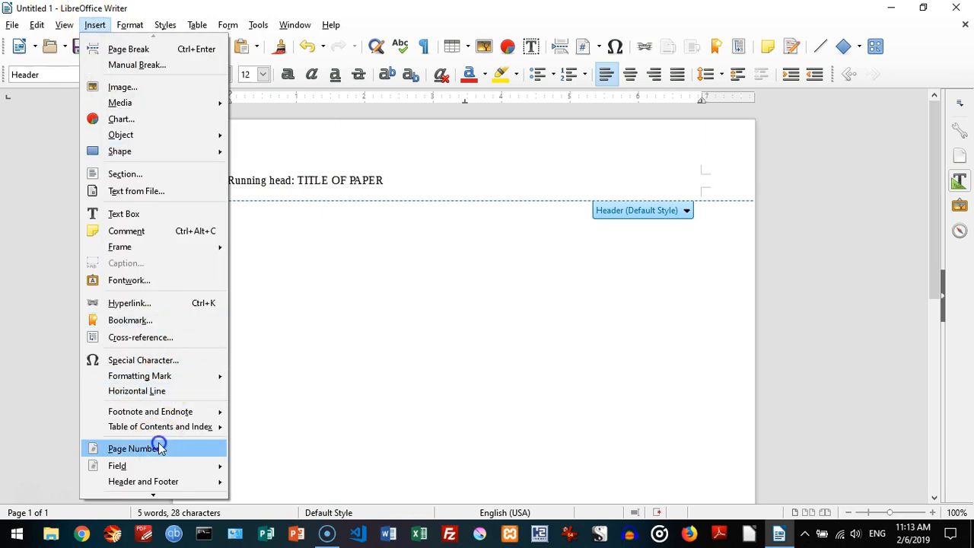
# Step: Insert the page number in the header and tab it to the right margin
pyautogui.click(136, 448)
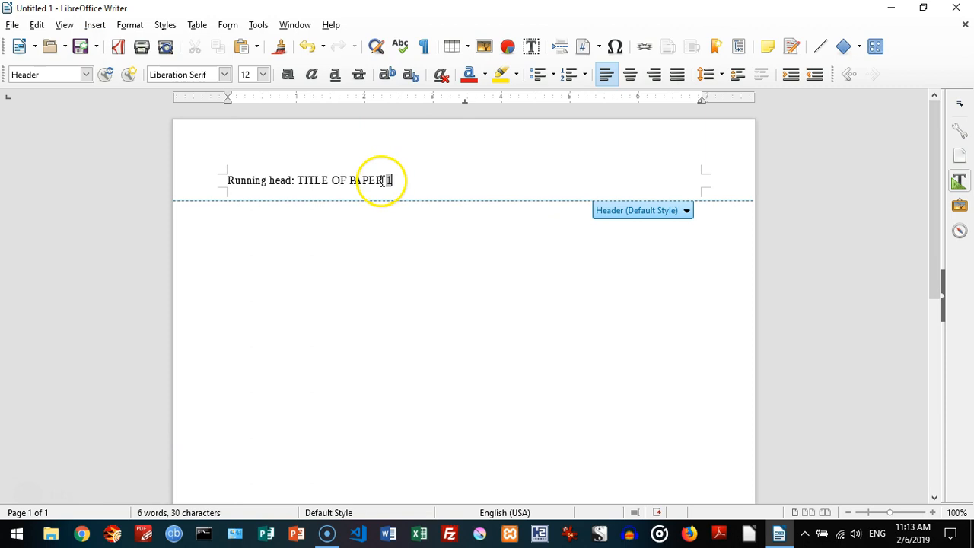
pyautogui.moveTo(837, 312)
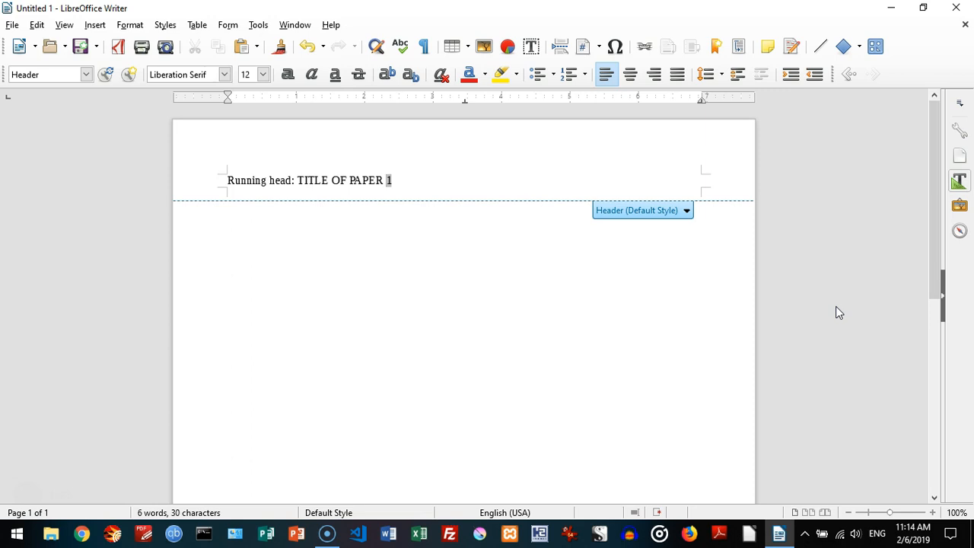
pyautogui.press('tab')
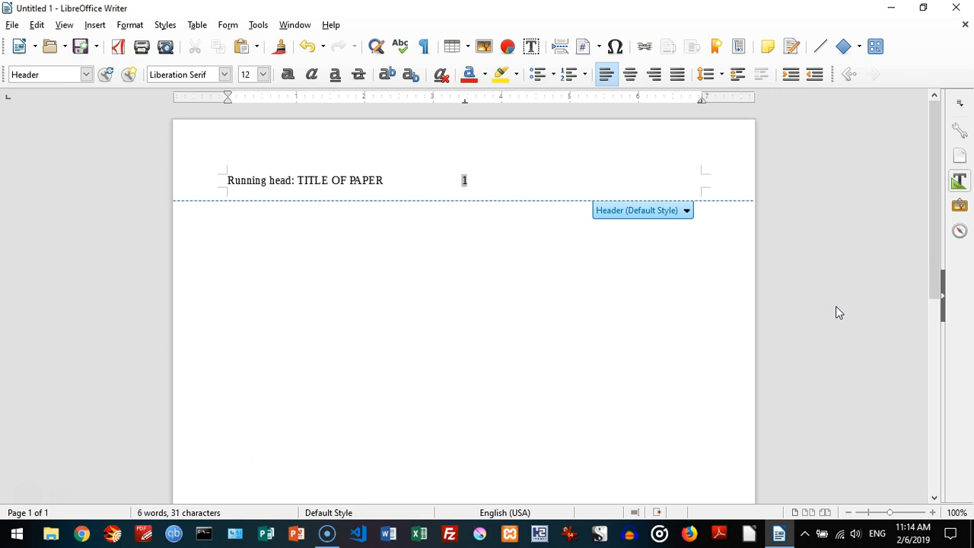
pyautogui.press('Tab')
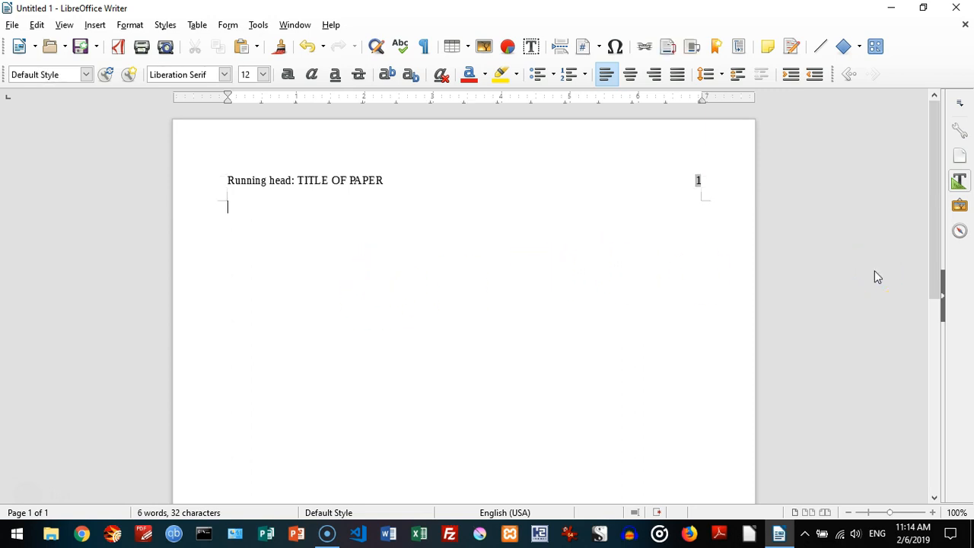
pyautogui.moveTo(426, 176)
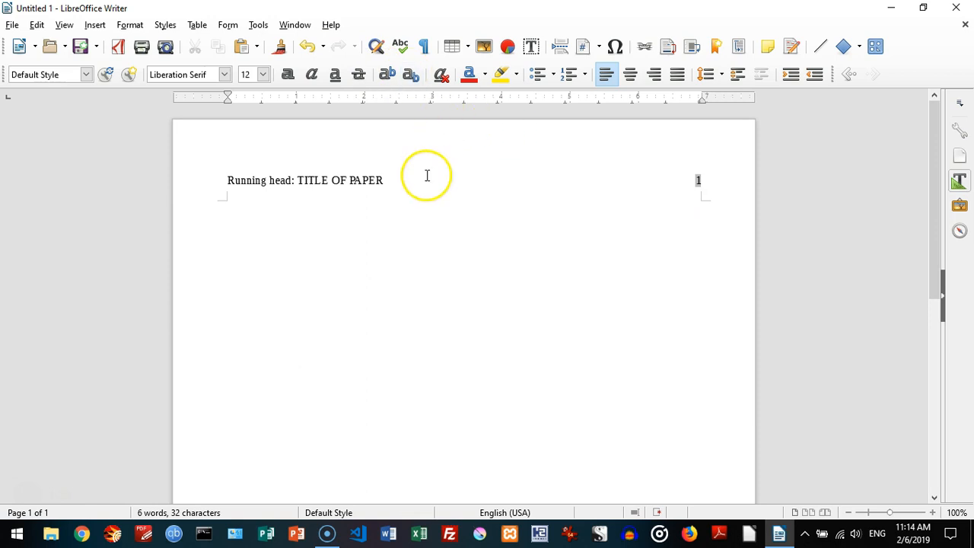
pyautogui.moveTo(402, 192)
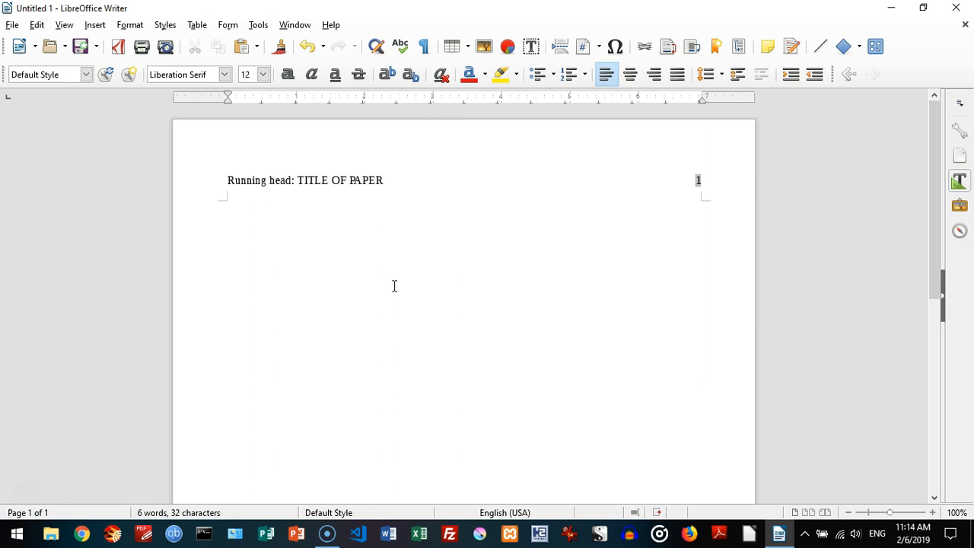
pyautogui.moveTo(606, 124)
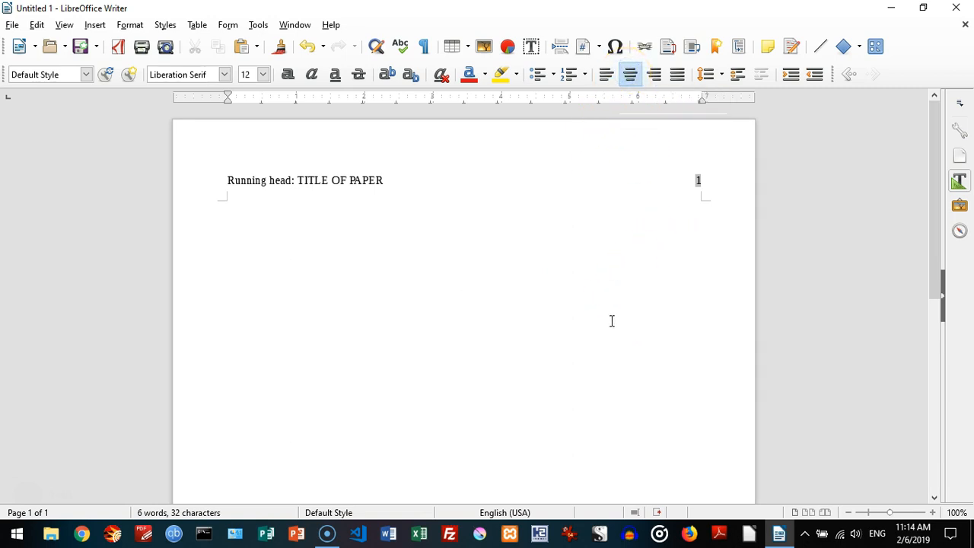
# Step: Enter 'Title of Paper' as the first-page title and make the paragraph double-spaced
pyautogui.write('Ti')
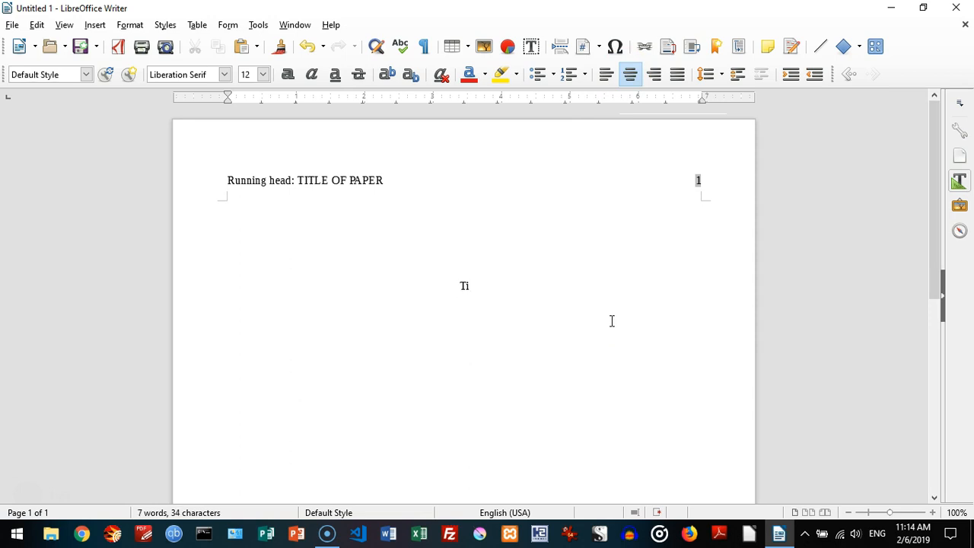
pyautogui.write('tle of Pap')
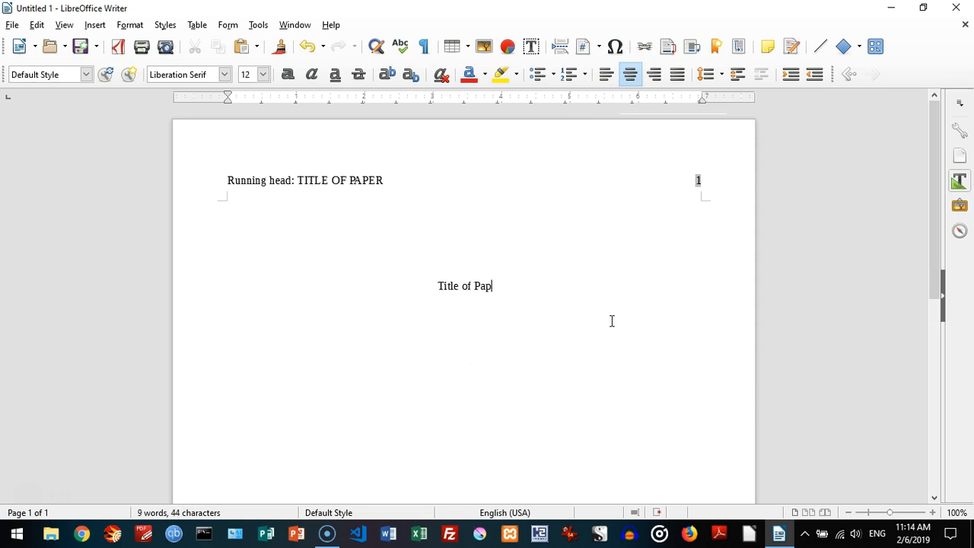
pyautogui.write('er')
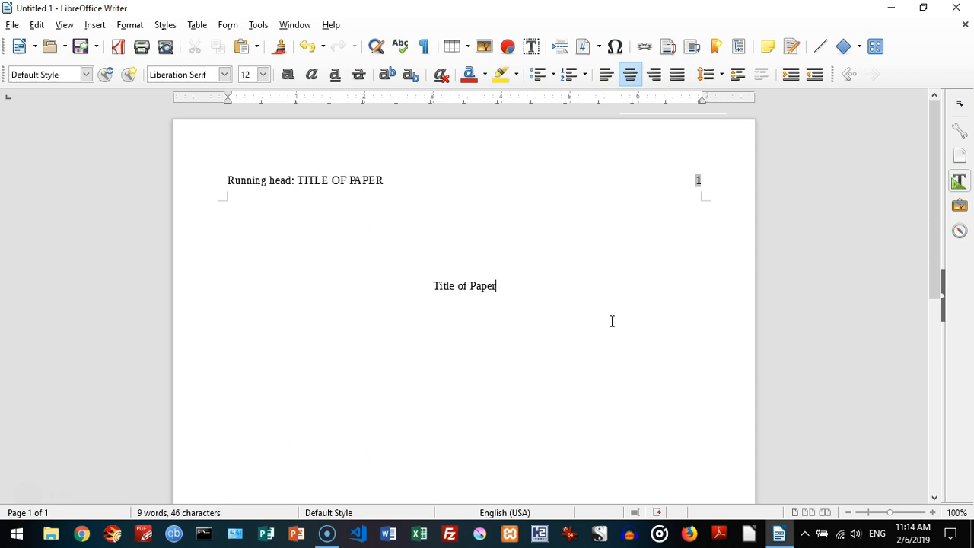
pyautogui.moveTo(706, 73)
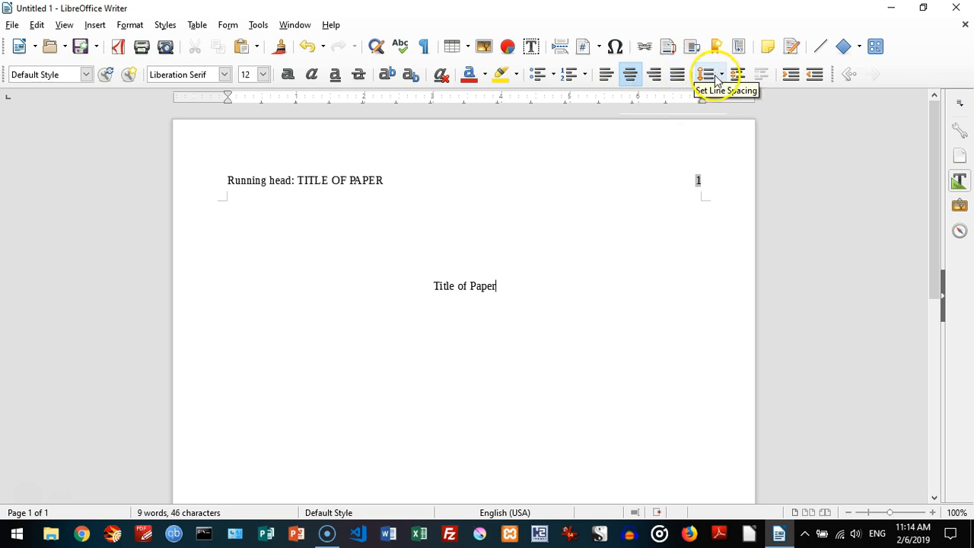
pyautogui.click(719, 73)
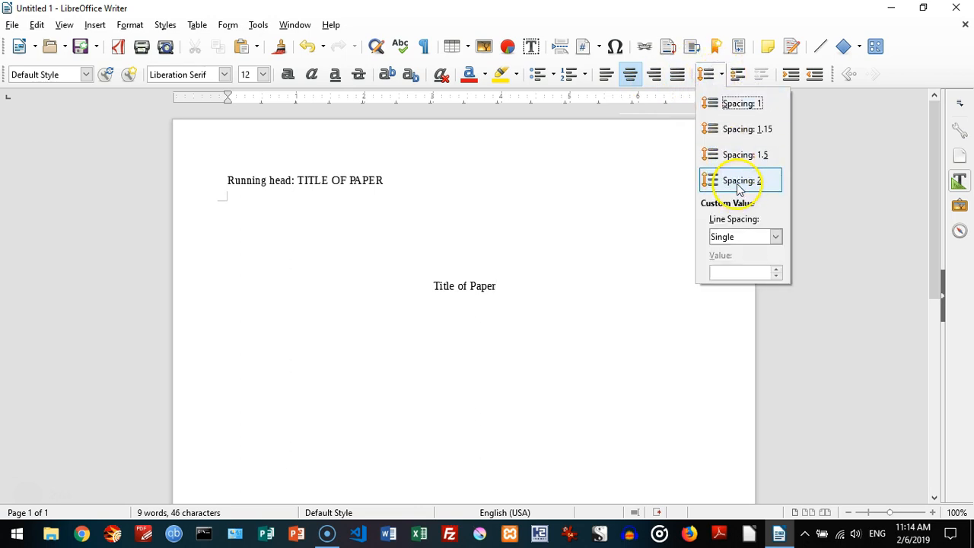
pyautogui.click(740, 180)
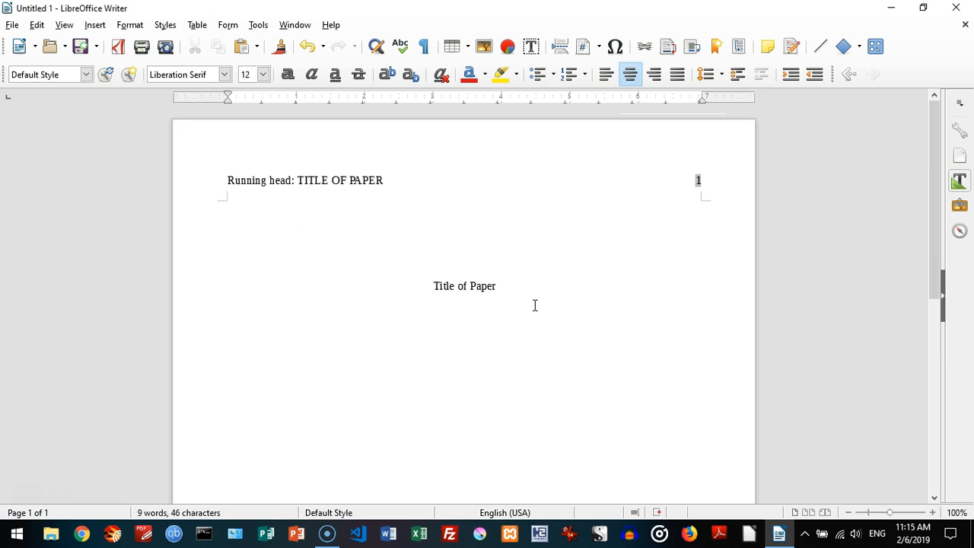
pyautogui.click(464, 312)
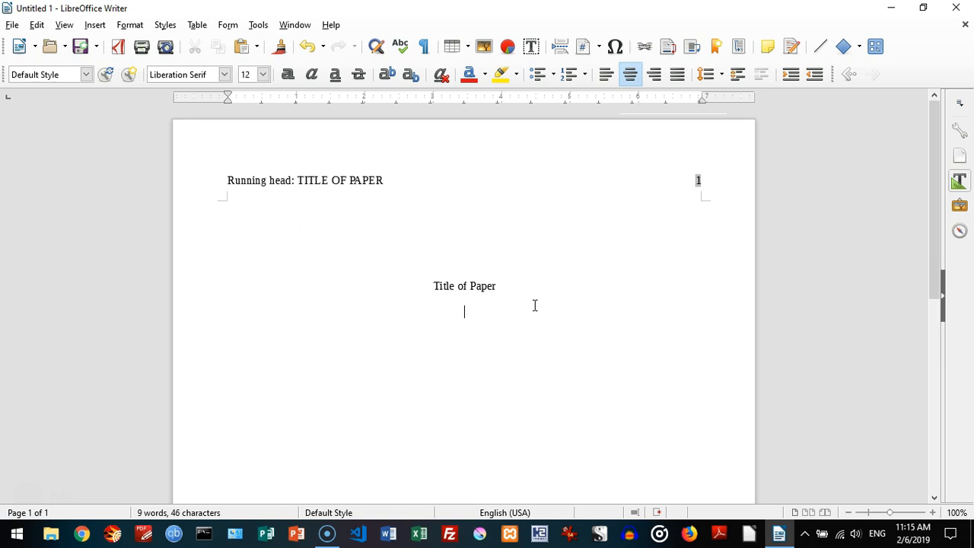
# Step: Add author 'John' and 'Blackhawk Technical College' lines below the title
pyautogui.write('Mic')
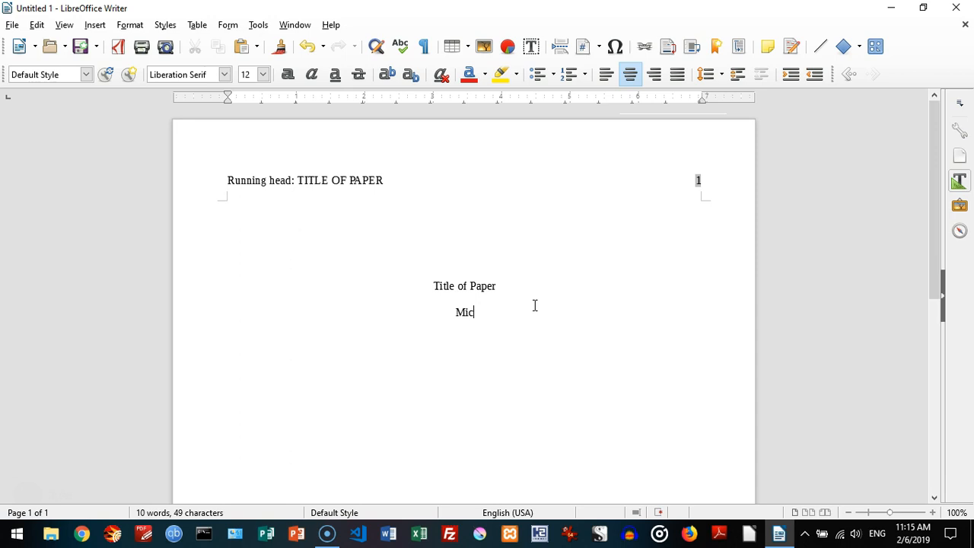
pyautogui.write('John Doe')
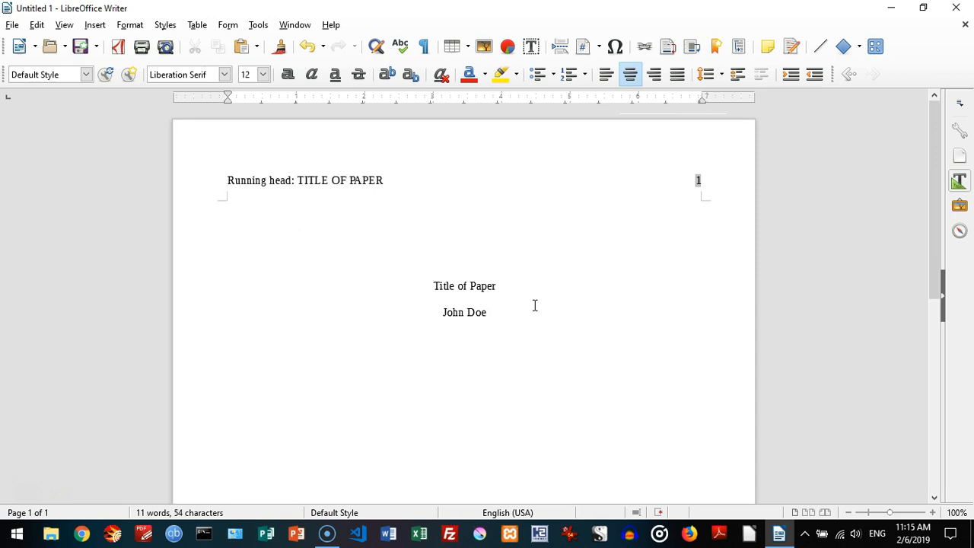
pyautogui.write('Black')
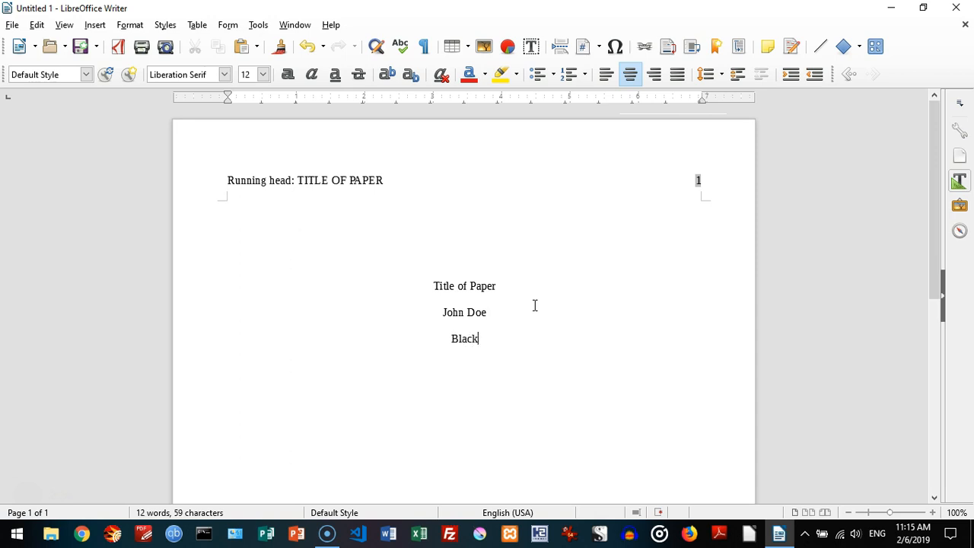
pyautogui.write('hawk Tech')
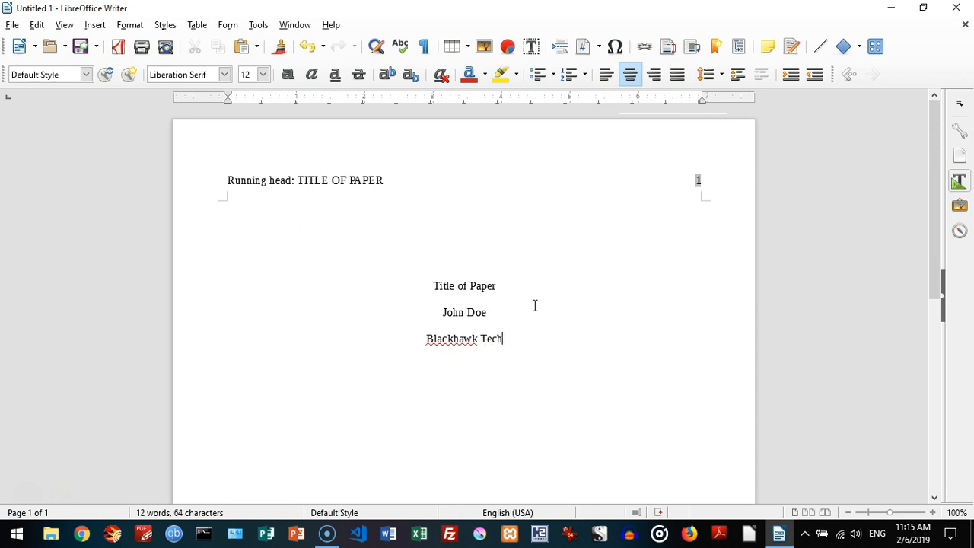
pyautogui.write('ical Coll')
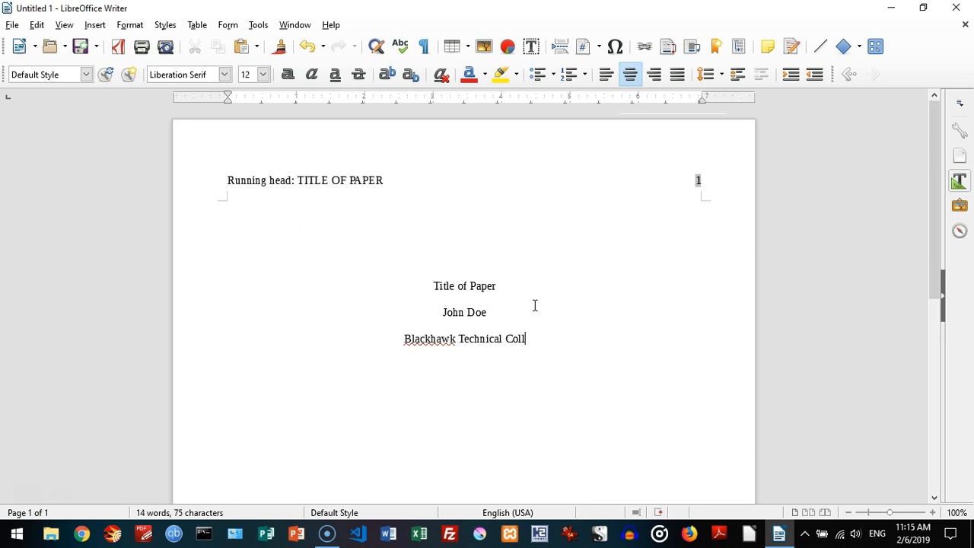
pyautogui.write('ege')
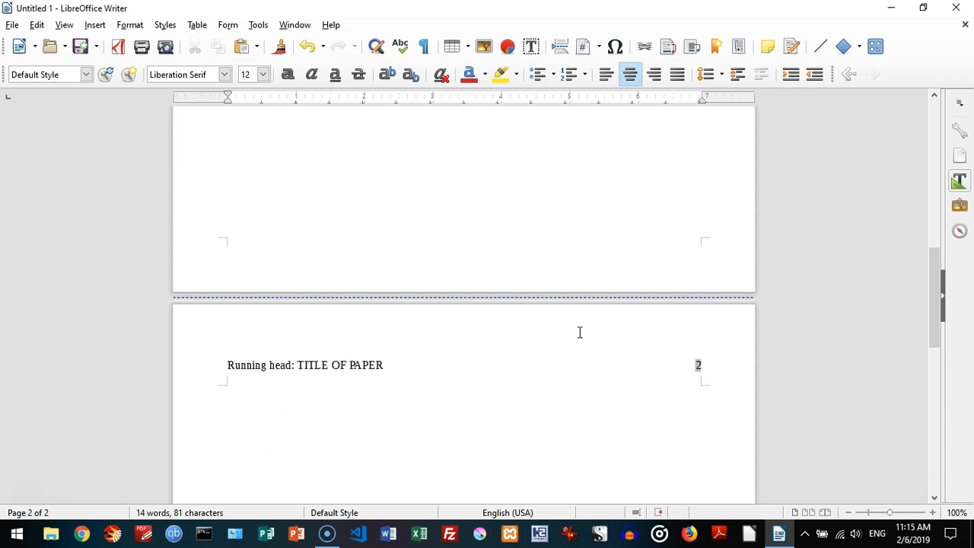
pyautogui.click(384, 365)
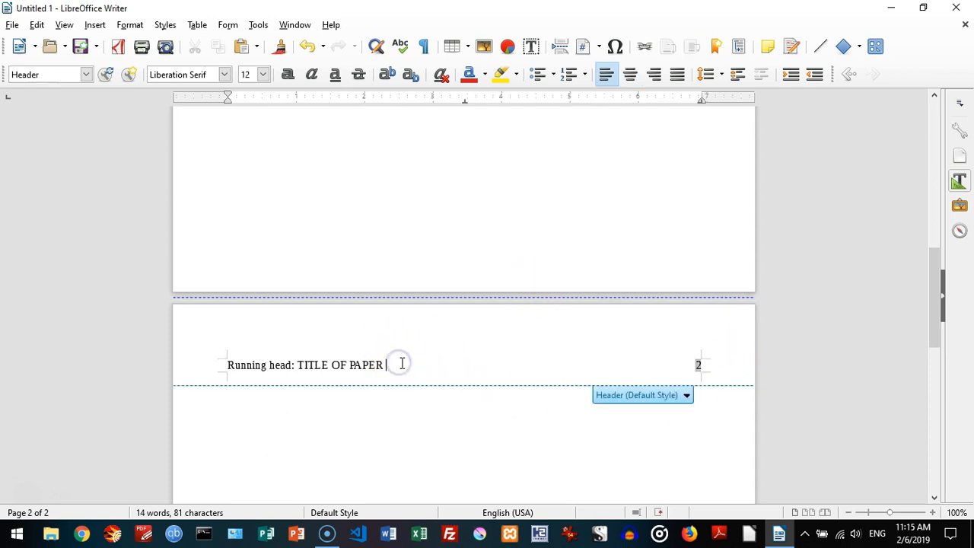
pyautogui.moveTo(388, 366)
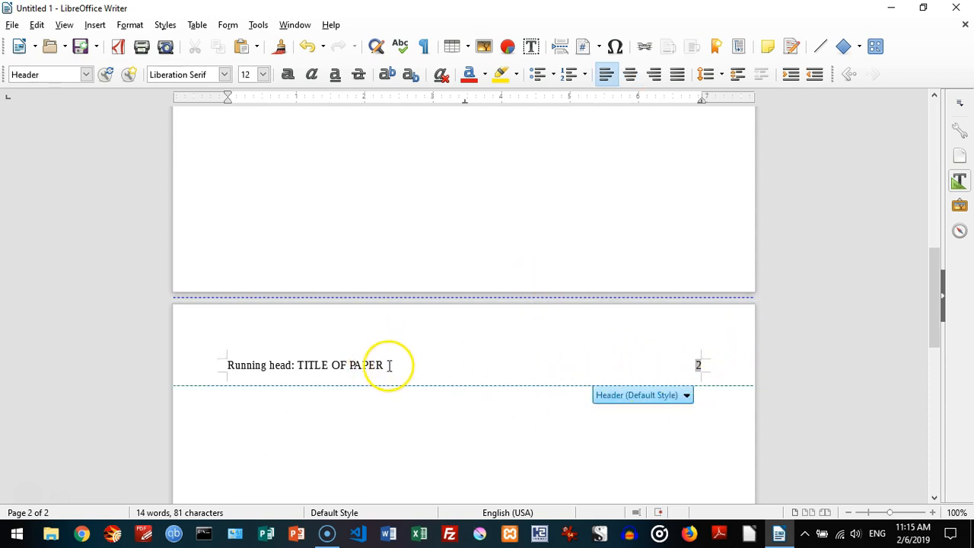
pyautogui.scroll(-3)
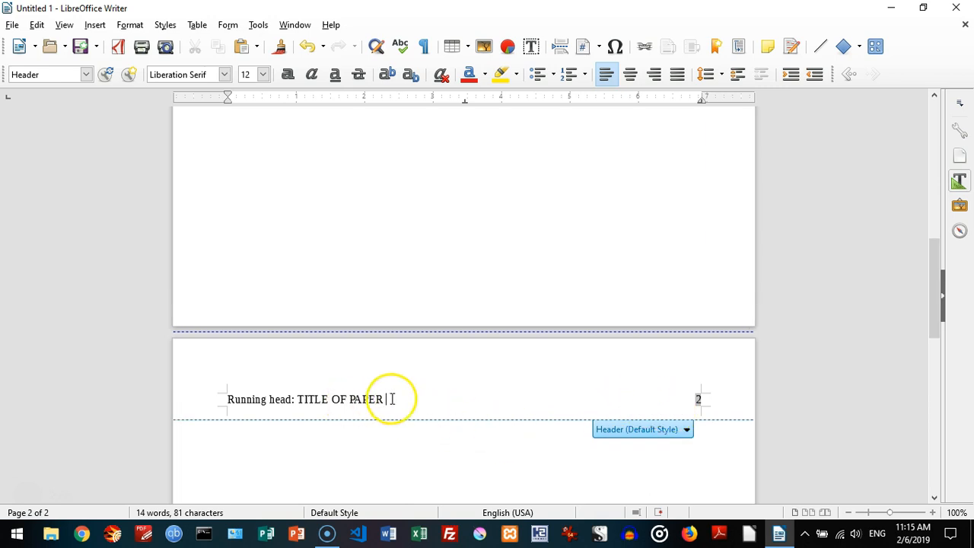
pyautogui.scroll(3)
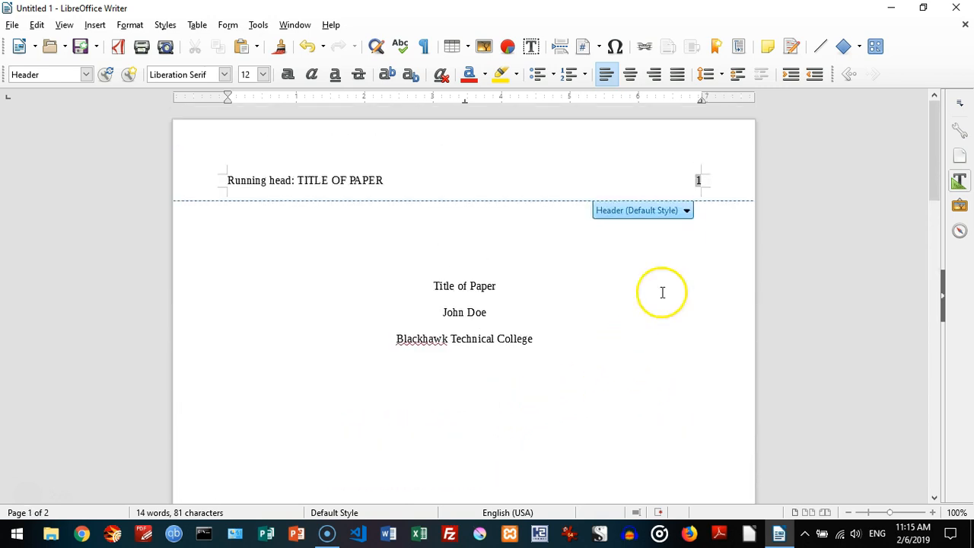
pyautogui.moveTo(659, 222)
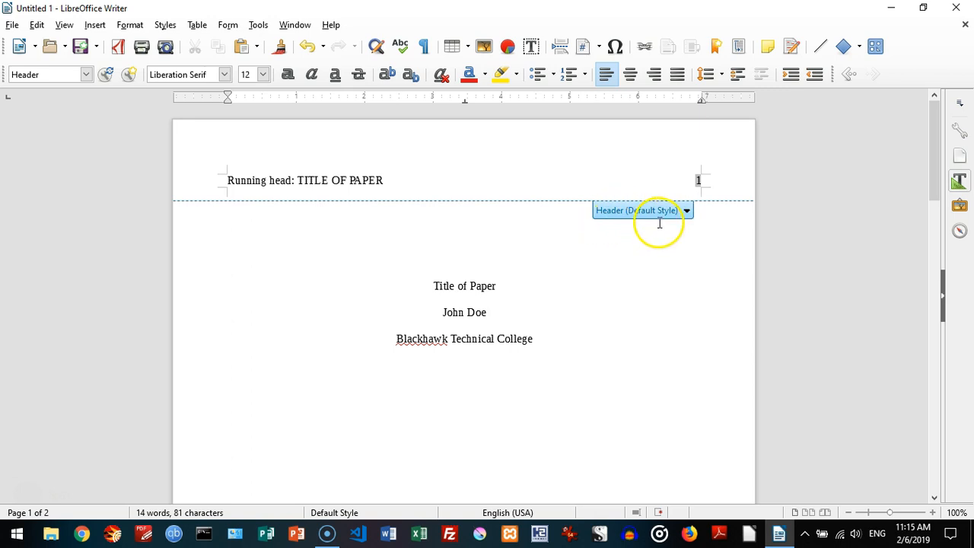
pyautogui.moveTo(661, 221)
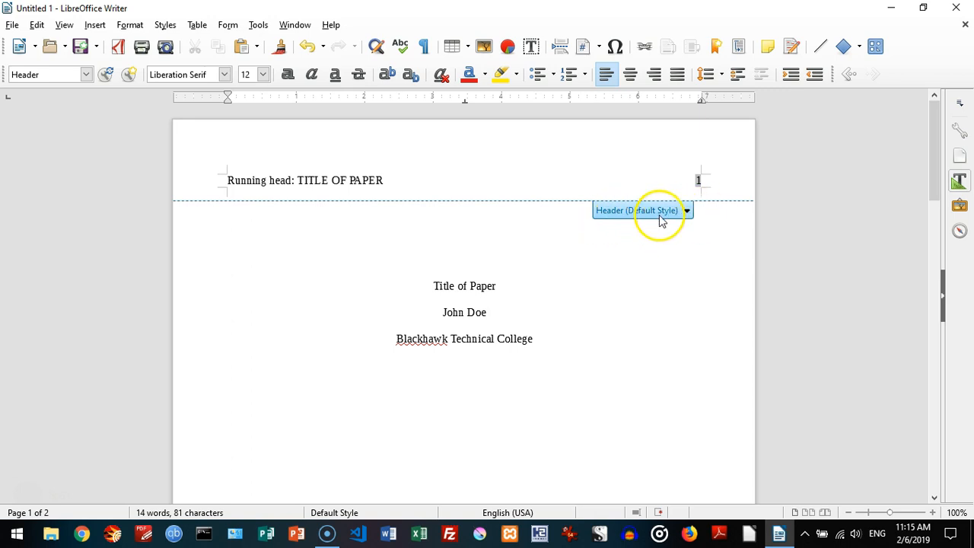
pyautogui.moveTo(630, 216)
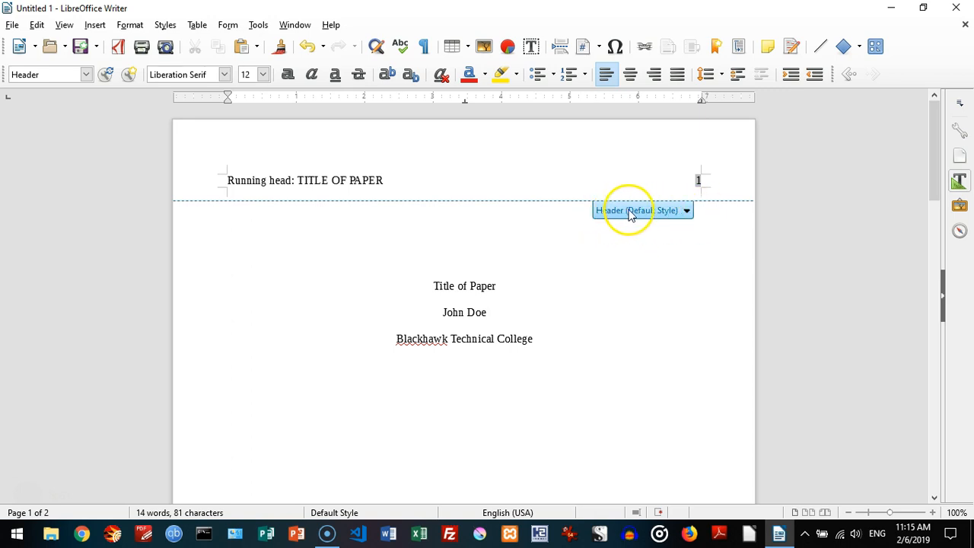
# Step: In Format Header, turn off 'Same content on first page' and confirm
pyautogui.click(686, 210)
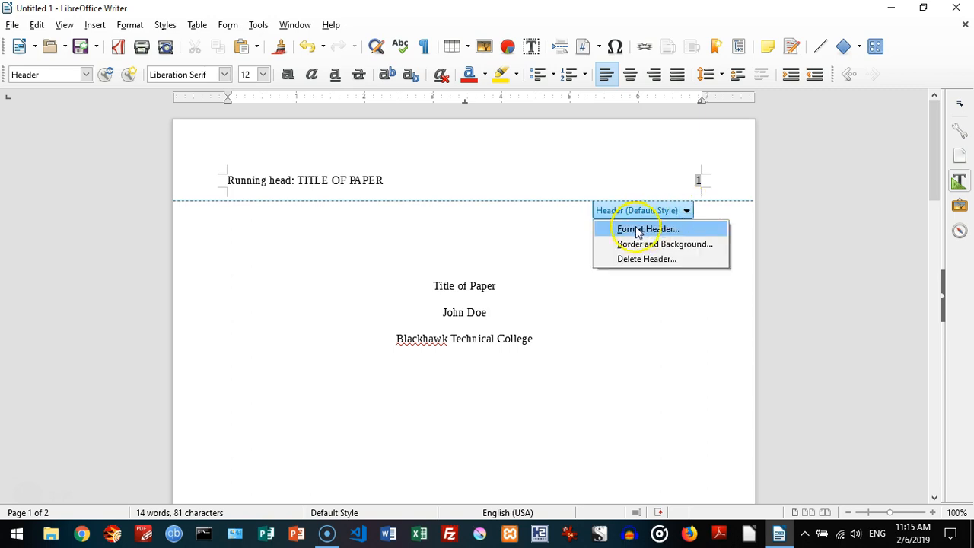
pyautogui.moveTo(688, 234)
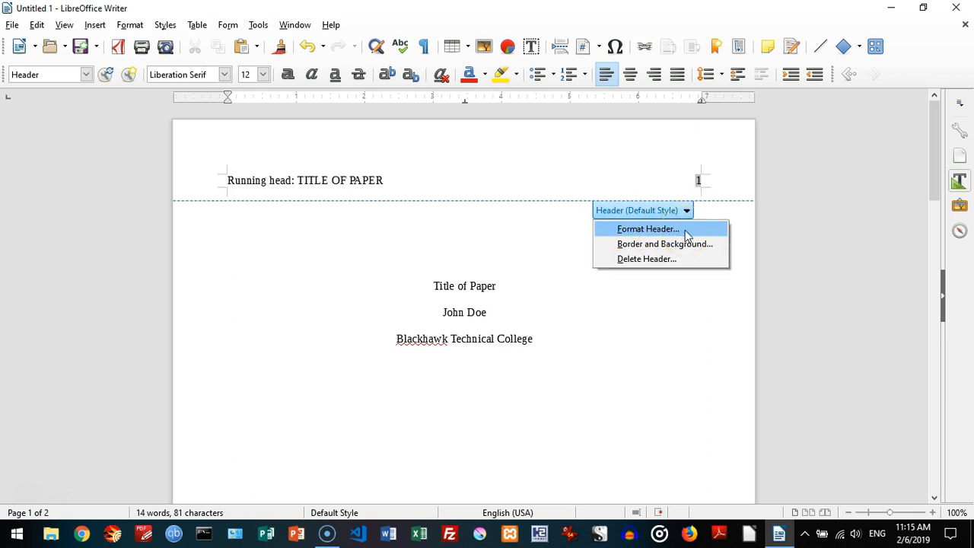
pyautogui.click(649, 228)
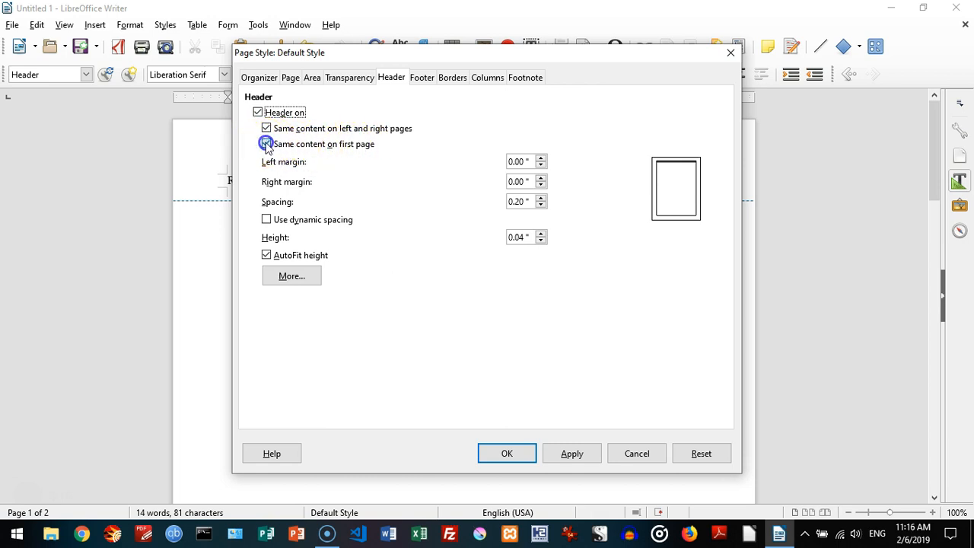
pyautogui.click(266, 143)
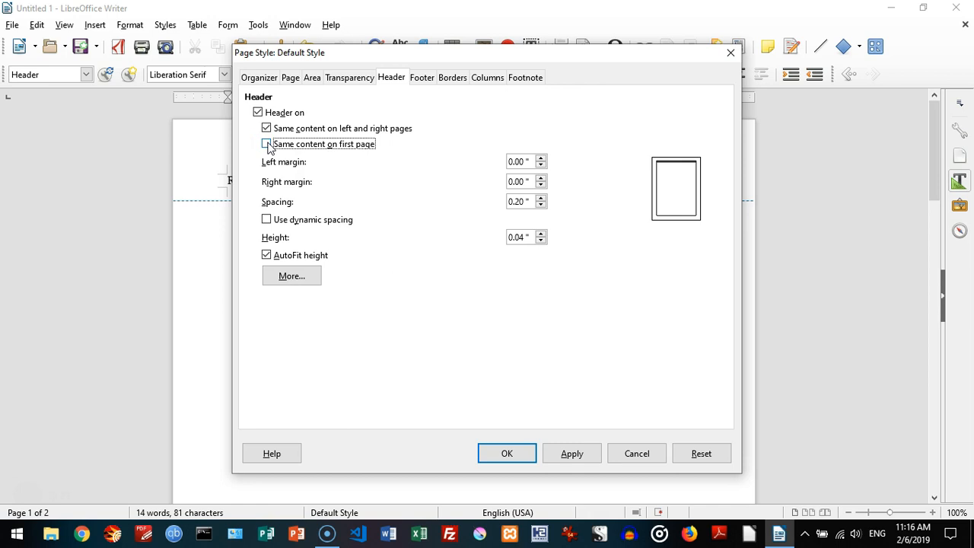
pyautogui.click(572, 454)
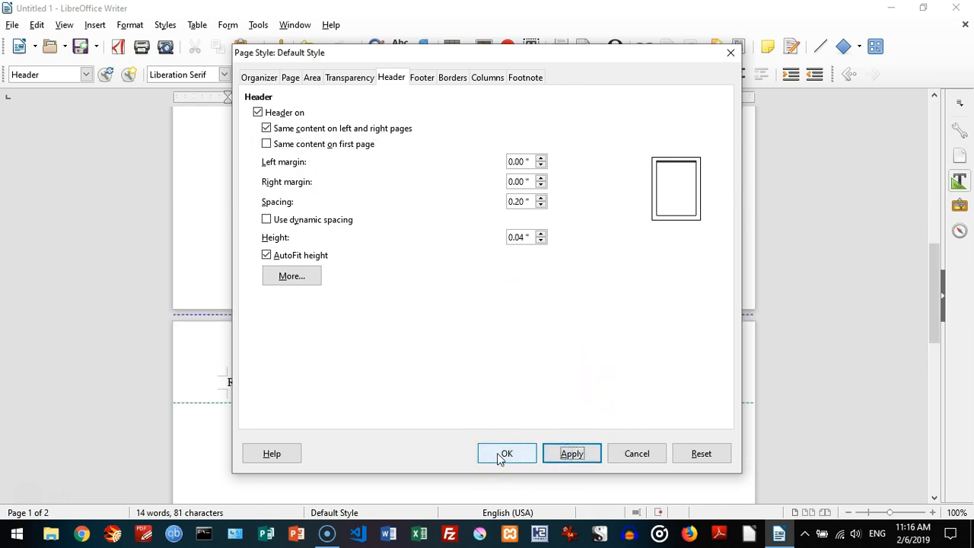
pyautogui.click(506, 454)
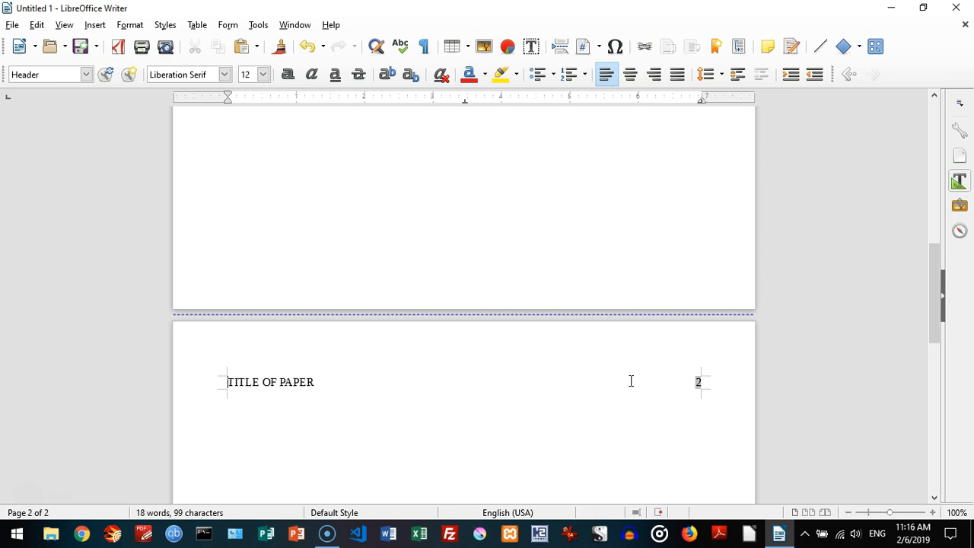
pyautogui.moveTo(706, 267)
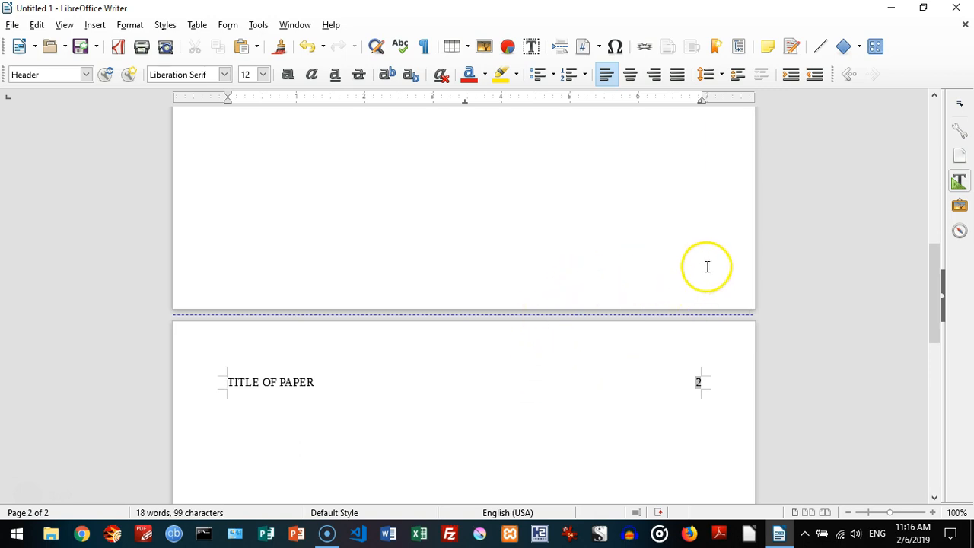
# Step: Review both headers and edit page 2's header so it reads only TITLE OF PAPER
pyautogui.scroll(3)
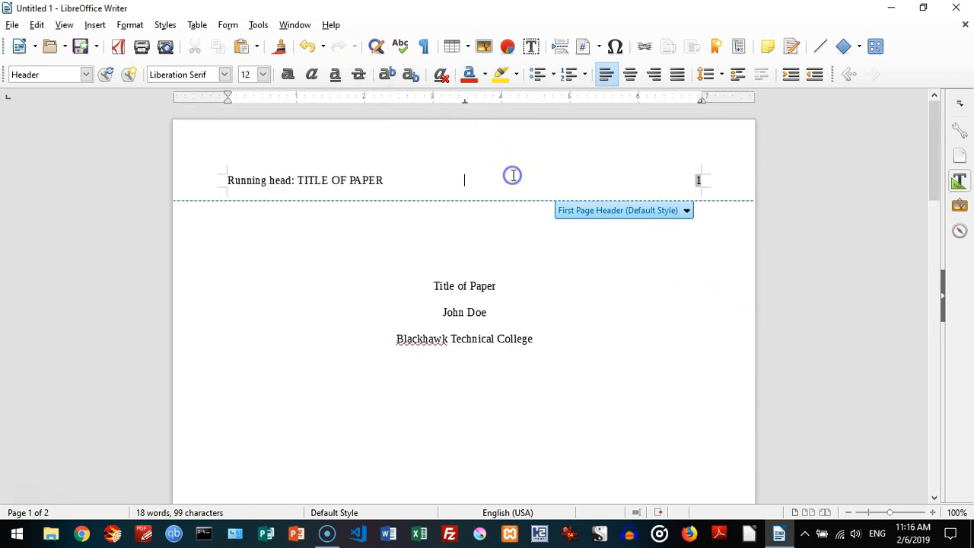
pyautogui.moveTo(510, 177)
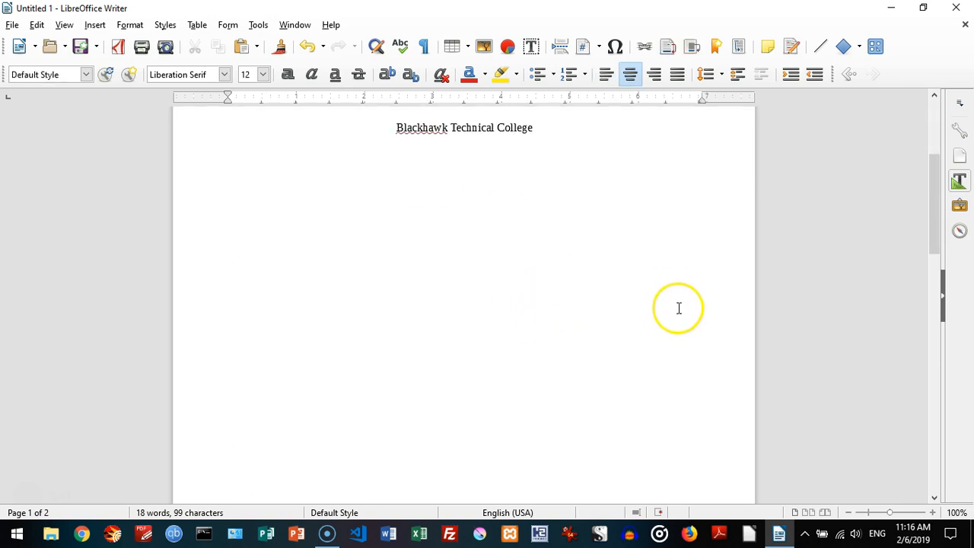
pyautogui.scroll(-3)
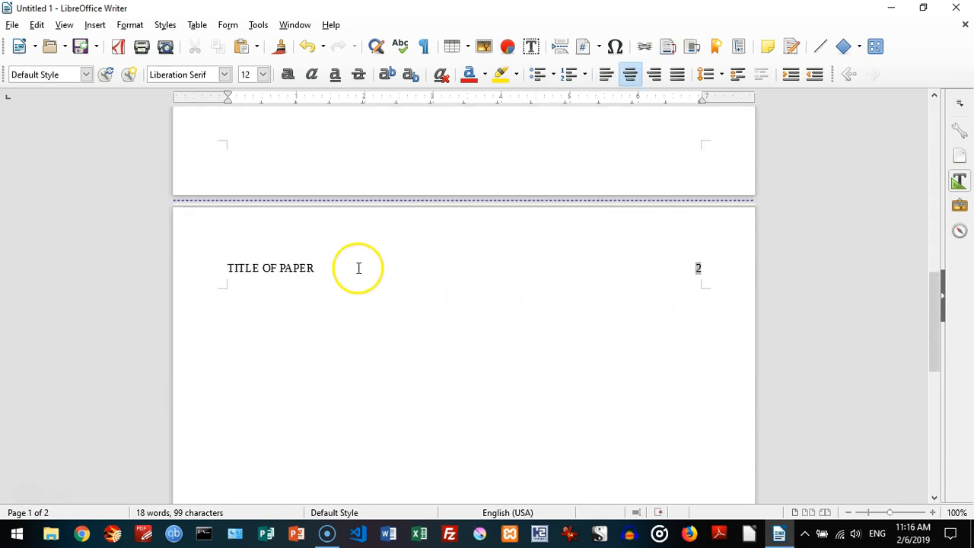
pyautogui.click(698, 268)
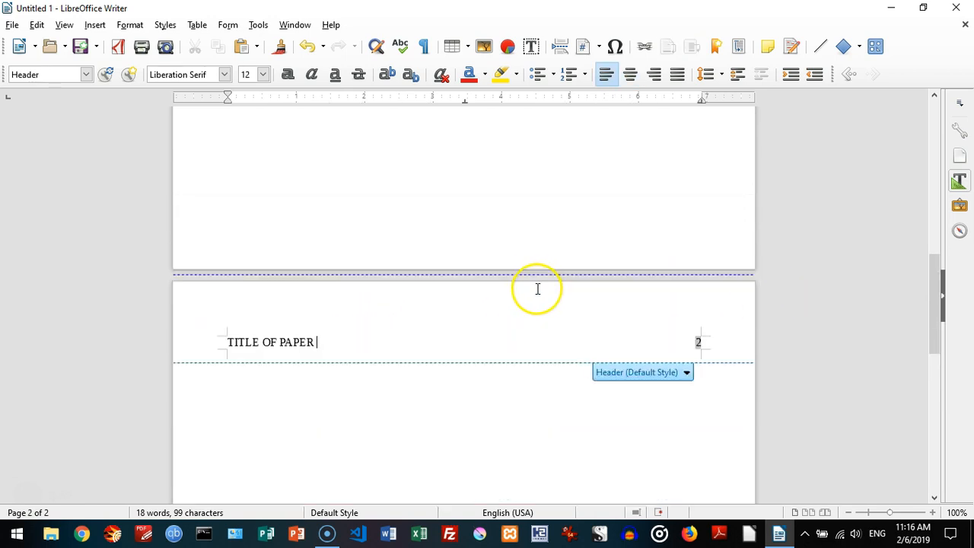
pyautogui.scroll(3)
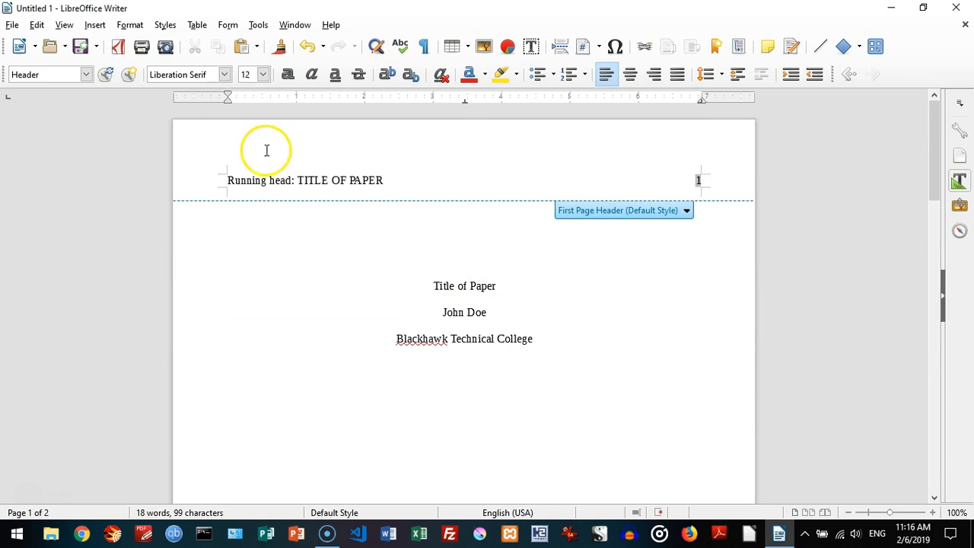
pyautogui.moveTo(233, 185)
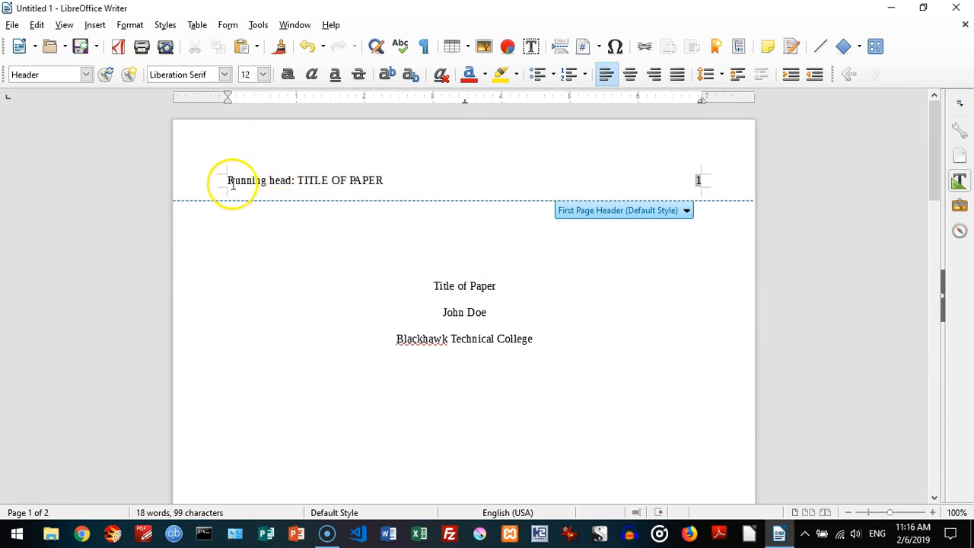
pyautogui.scroll(-3)
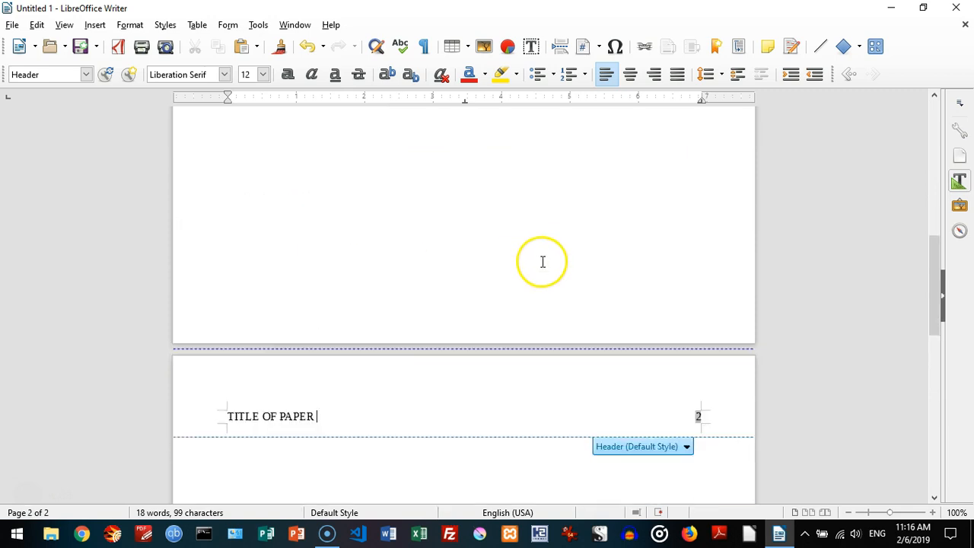
pyautogui.click(464, 225)
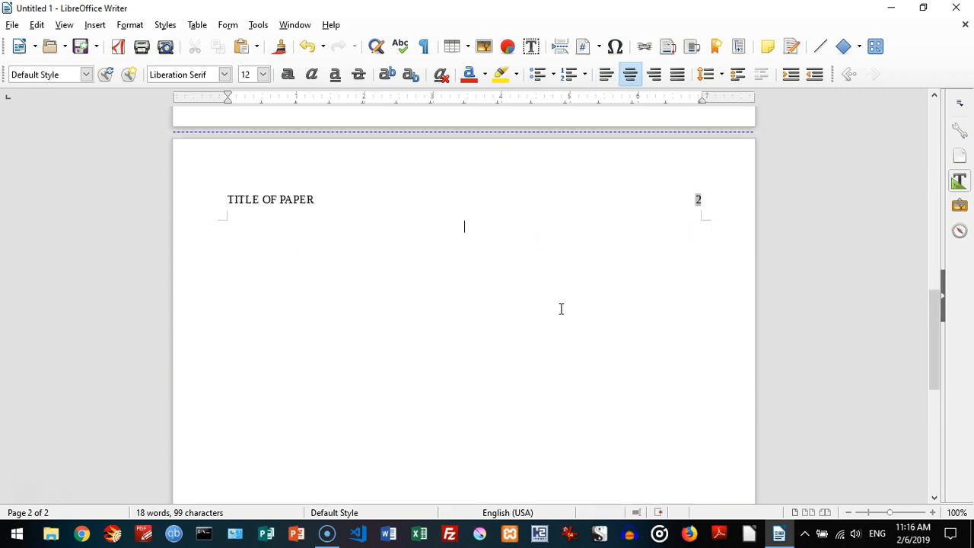
pyautogui.write('Tit')
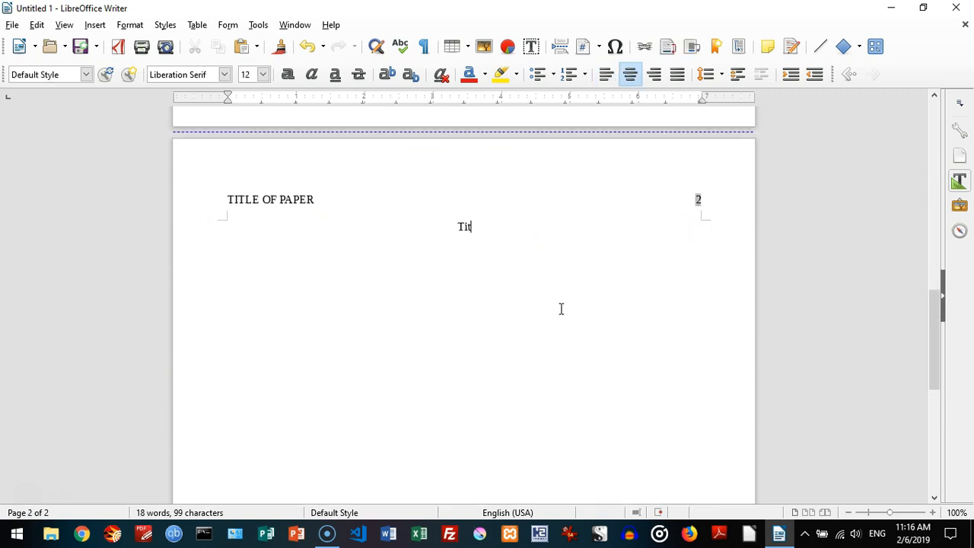
pyautogui.write('le of Paper')
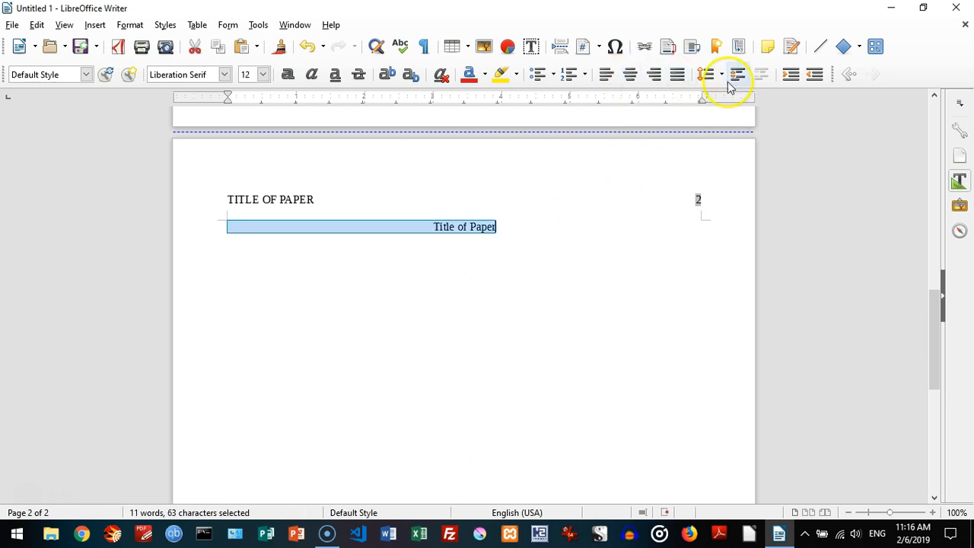
pyautogui.click(720, 73)
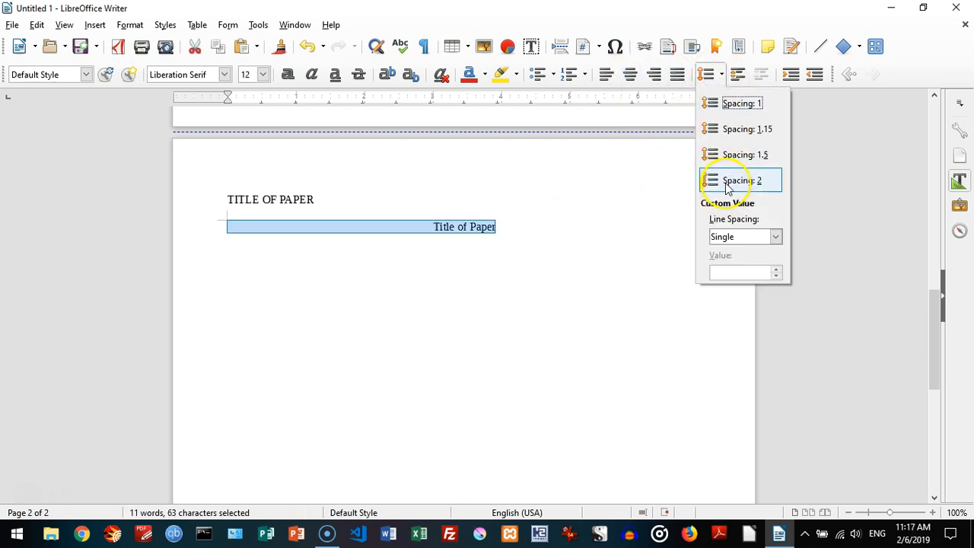
pyautogui.click(743, 179)
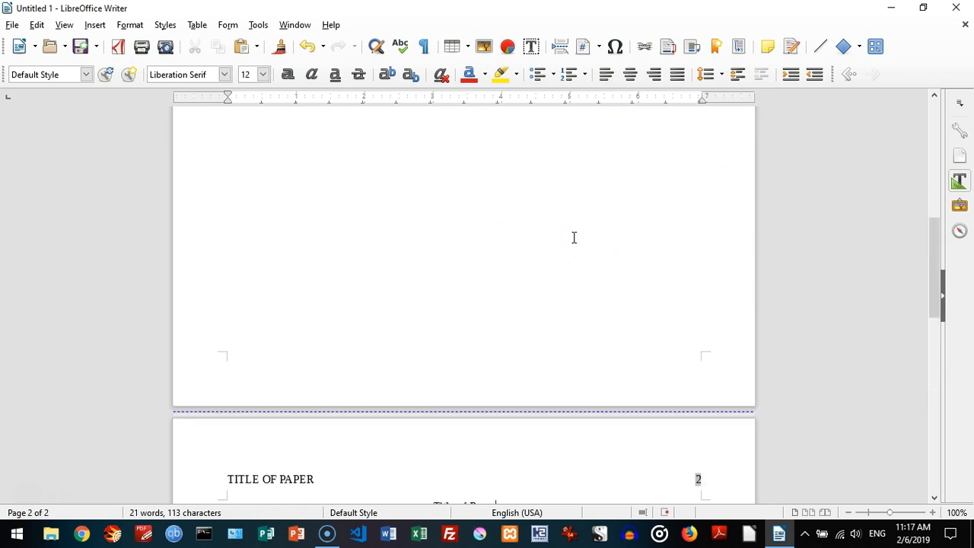
pyautogui.scroll(3)
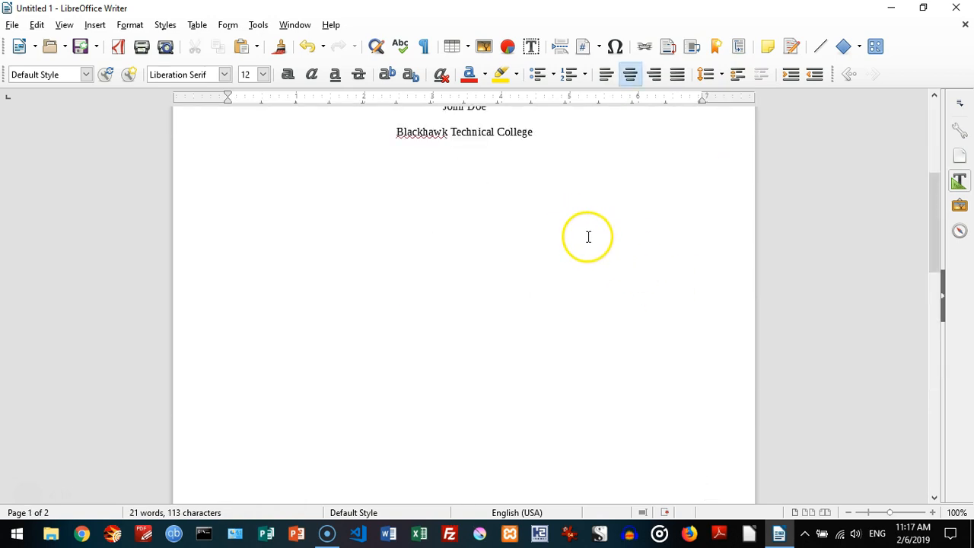
pyautogui.scroll(3)
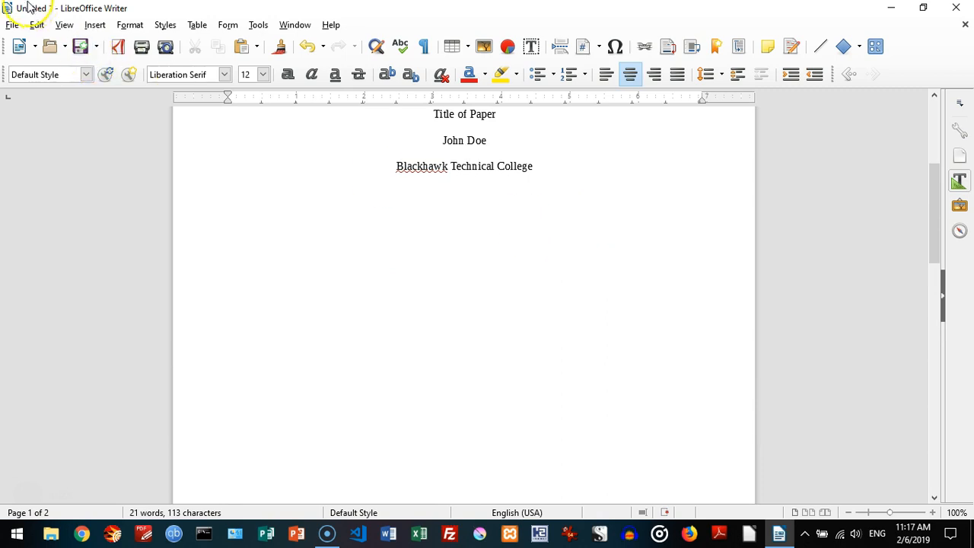
# Step: Set paragraph line spacing to Double with no added space between same-style paragraphs
pyautogui.click(130, 24)
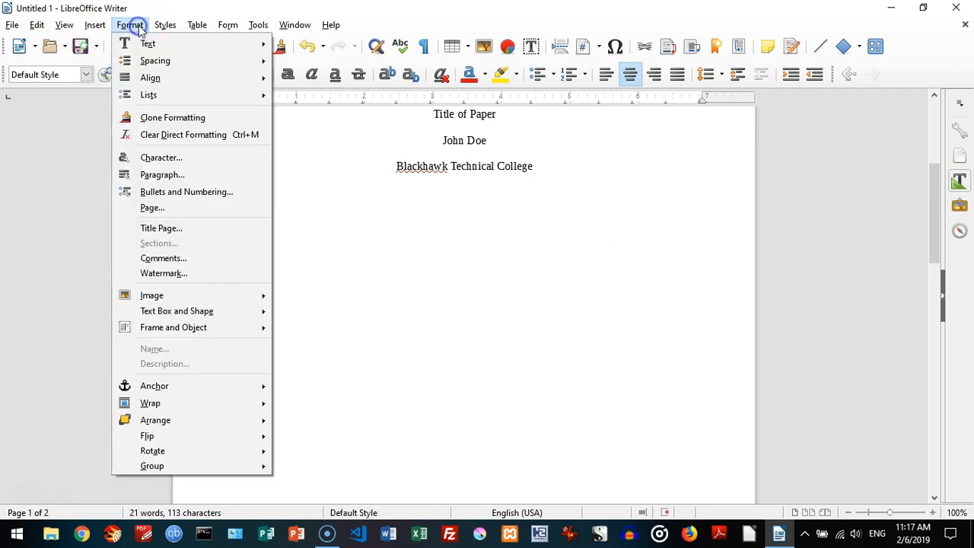
pyautogui.moveTo(161, 157)
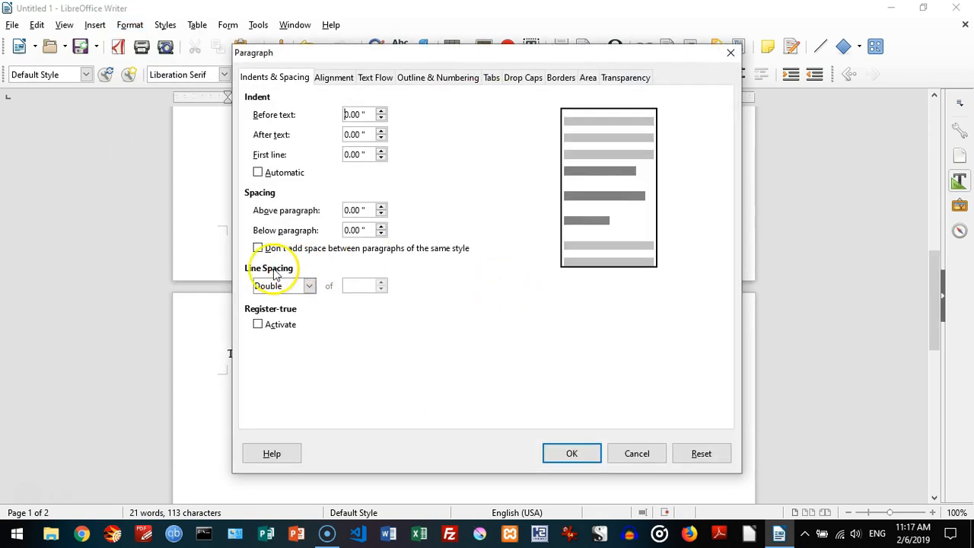
pyautogui.moveTo(384, 262)
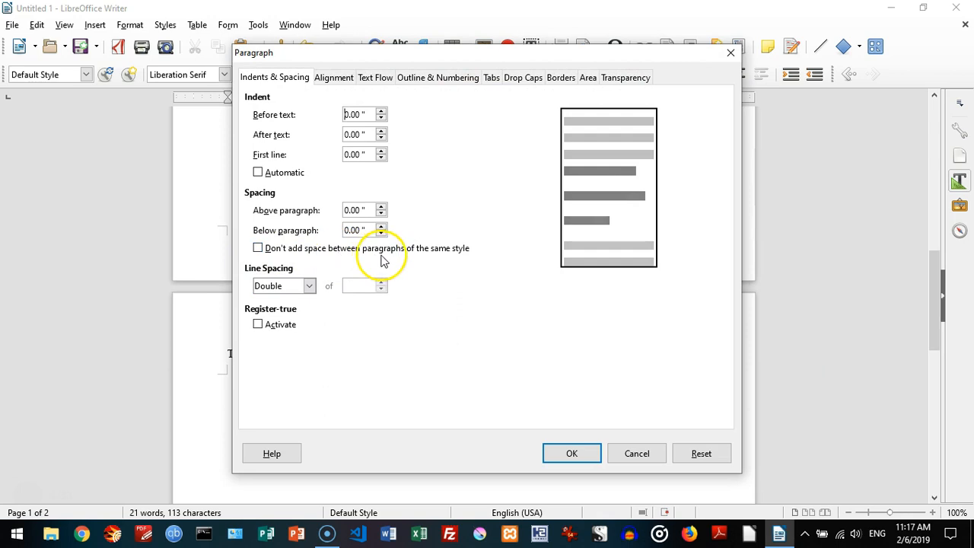
pyautogui.moveTo(244, 250)
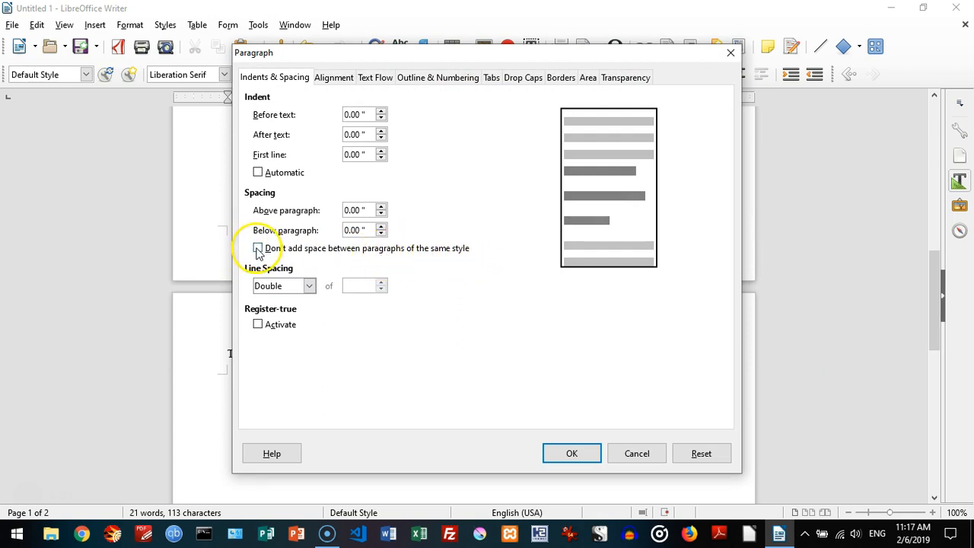
pyautogui.click(259, 248)
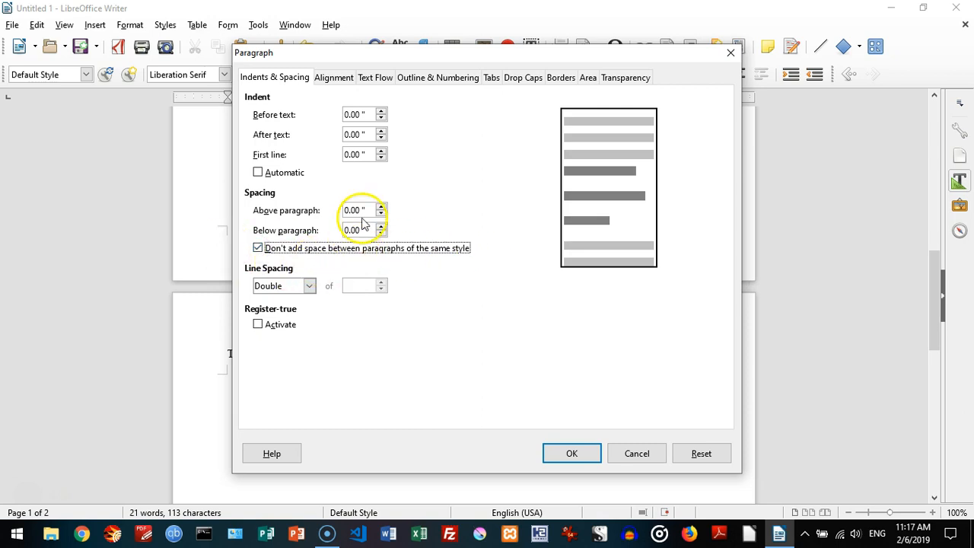
pyautogui.moveTo(341, 258)
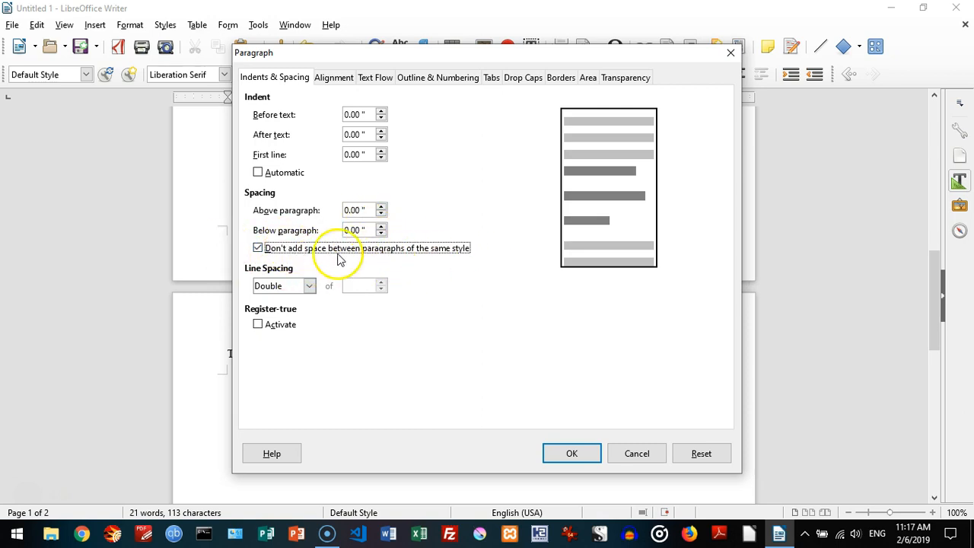
pyautogui.moveTo(495, 273)
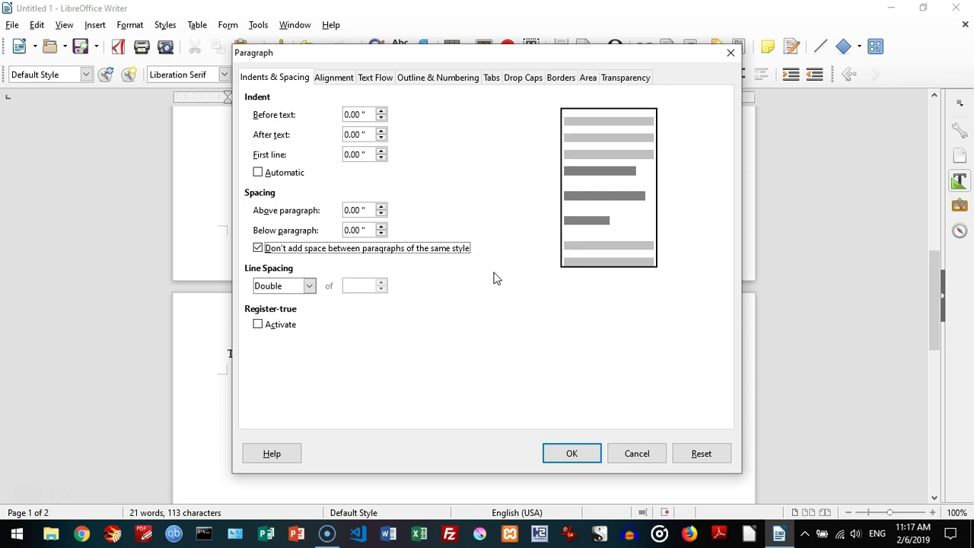
pyautogui.moveTo(429, 396)
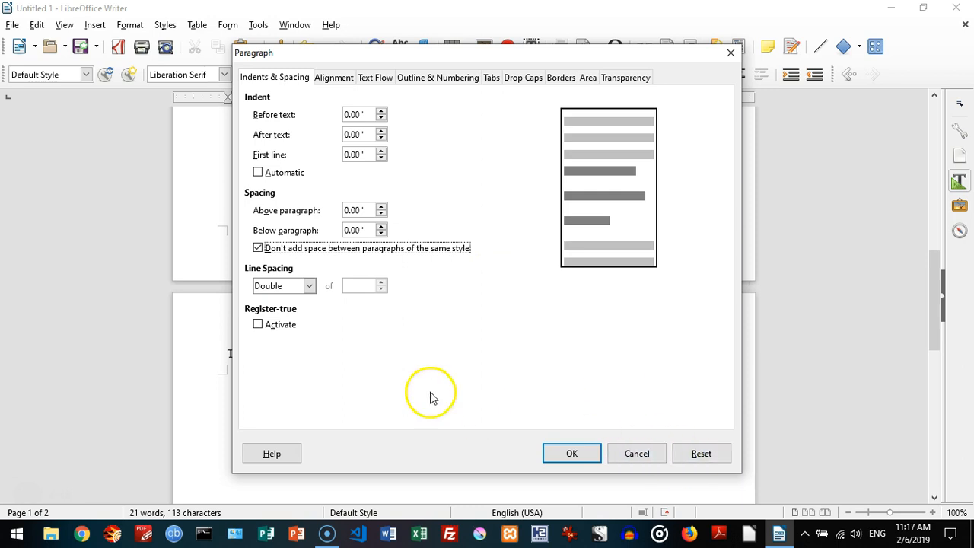
pyautogui.moveTo(572, 454)
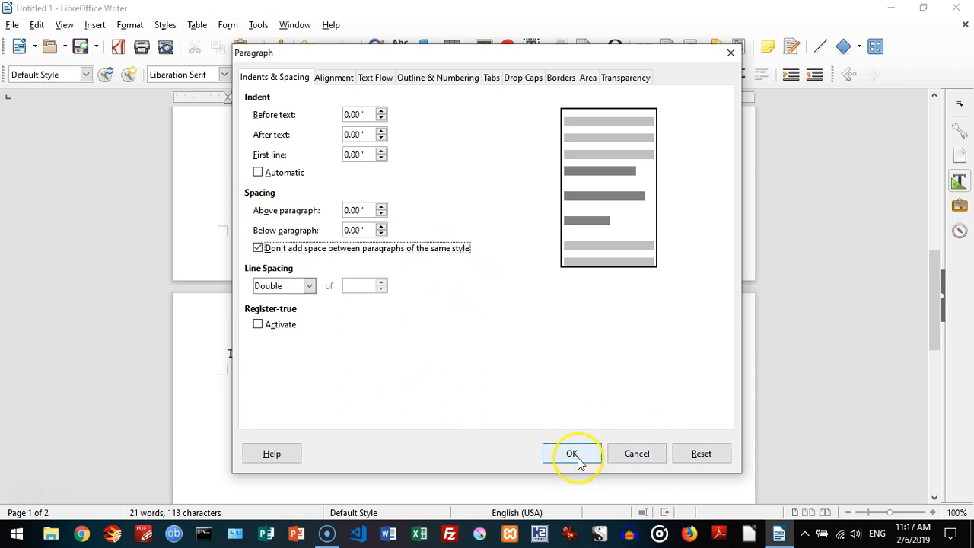
pyautogui.click(572, 454)
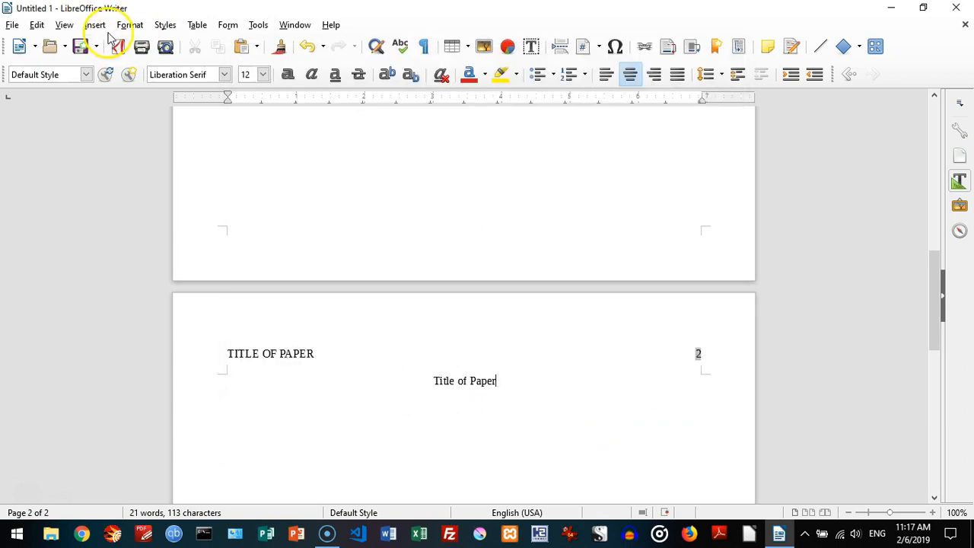
# Step: Browse the Format, Edit, View and Insert menus, then bring up Format > Page settings
pyautogui.click(129, 25)
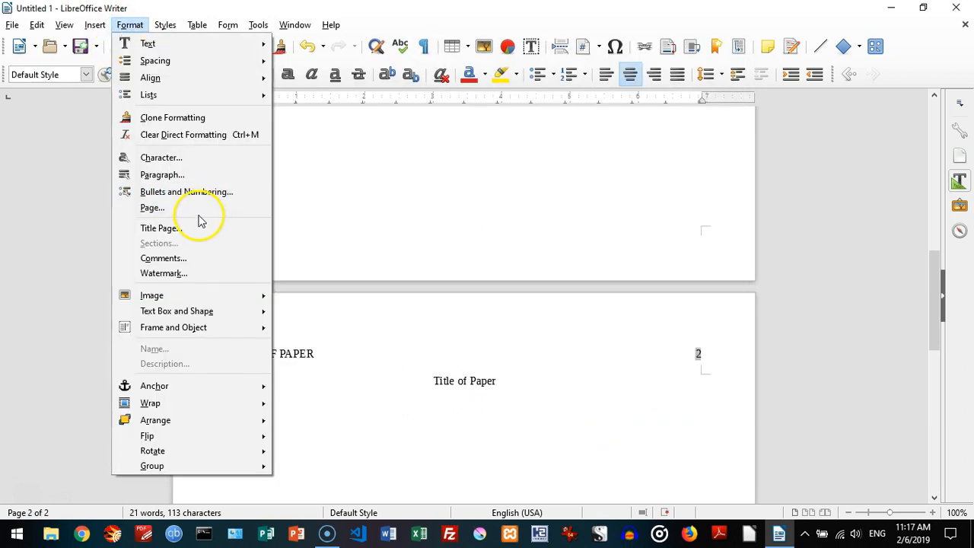
pyautogui.moveTo(205, 295)
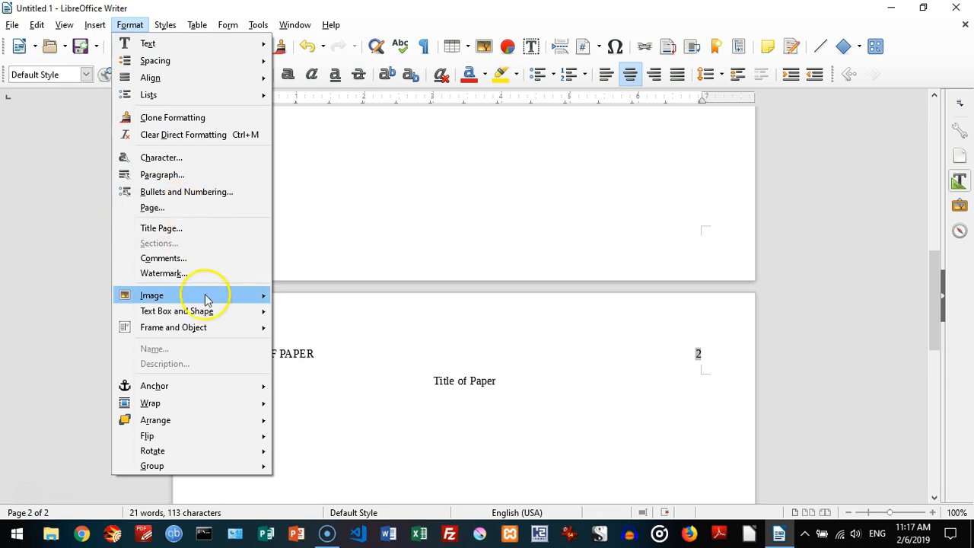
pyautogui.moveTo(148, 43)
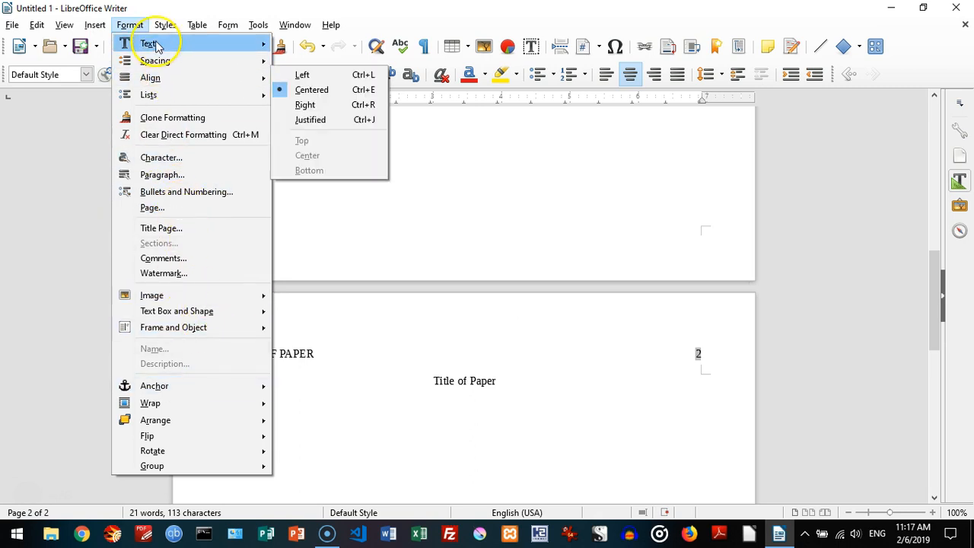
pyautogui.click(37, 24)
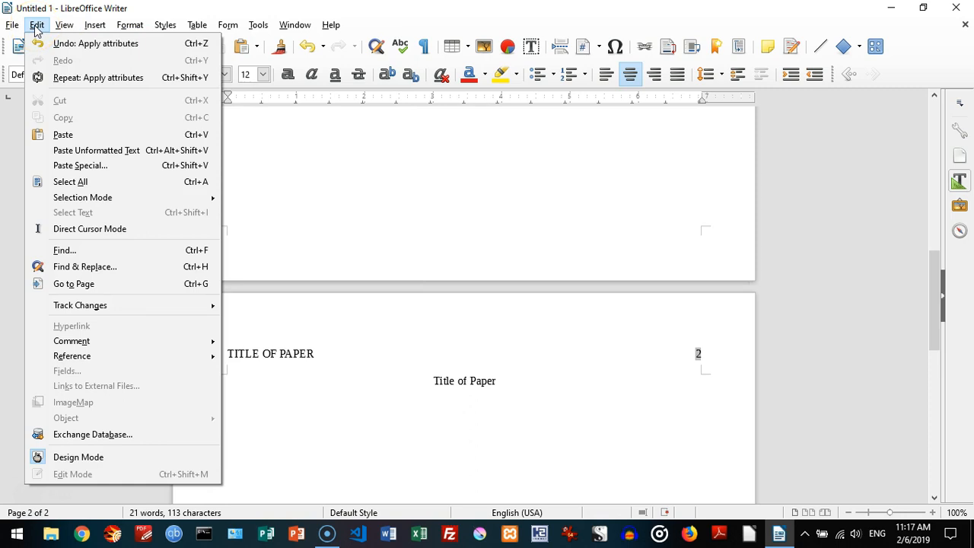
pyautogui.click(64, 24)
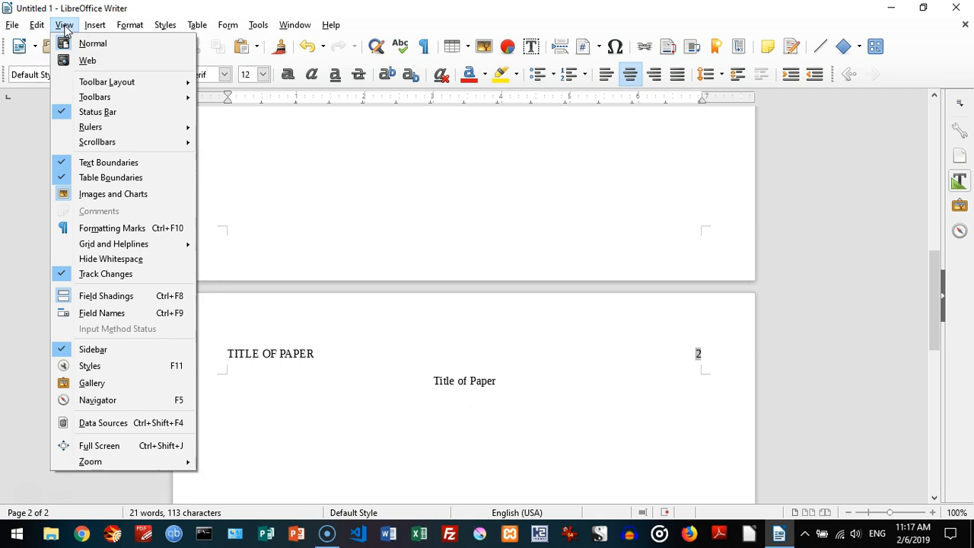
pyautogui.moveTo(140, 352)
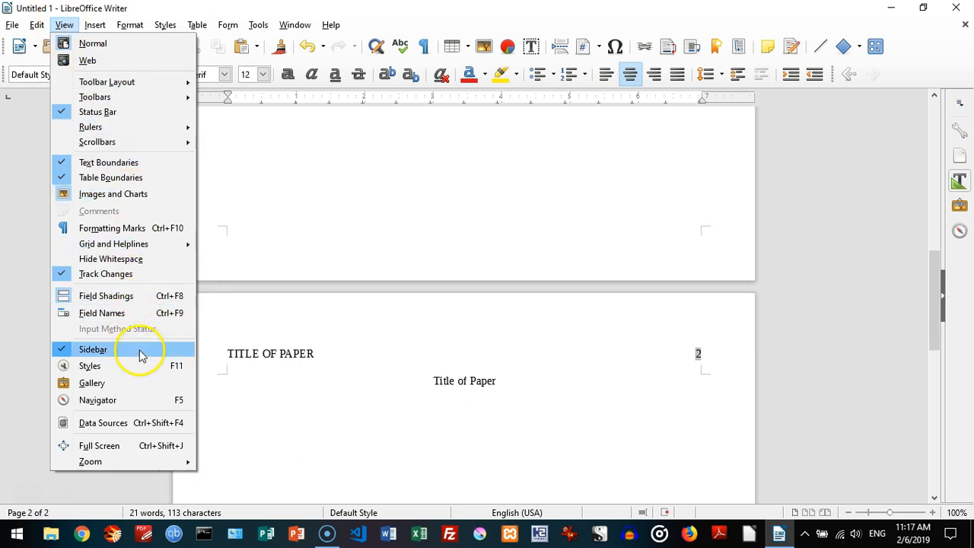
pyautogui.click(95, 24)
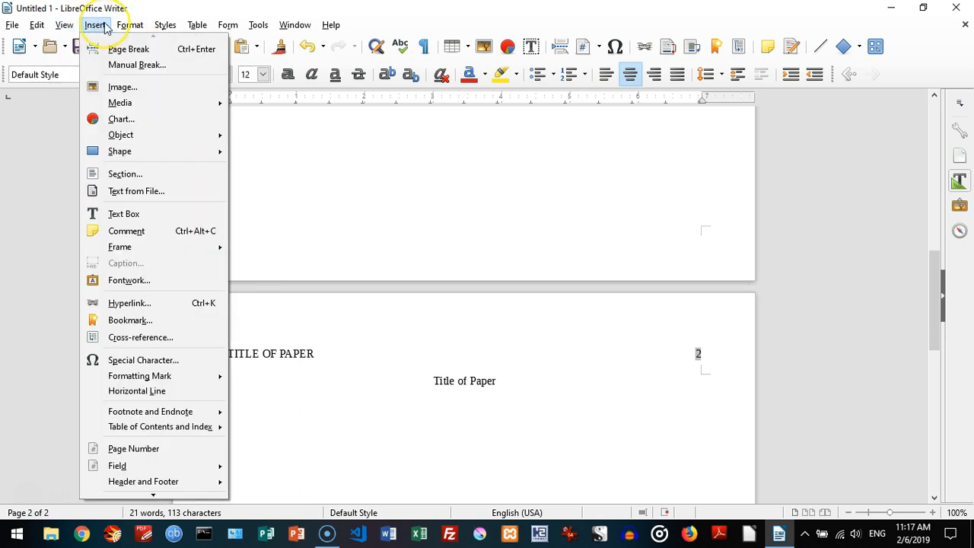
pyautogui.click(130, 24)
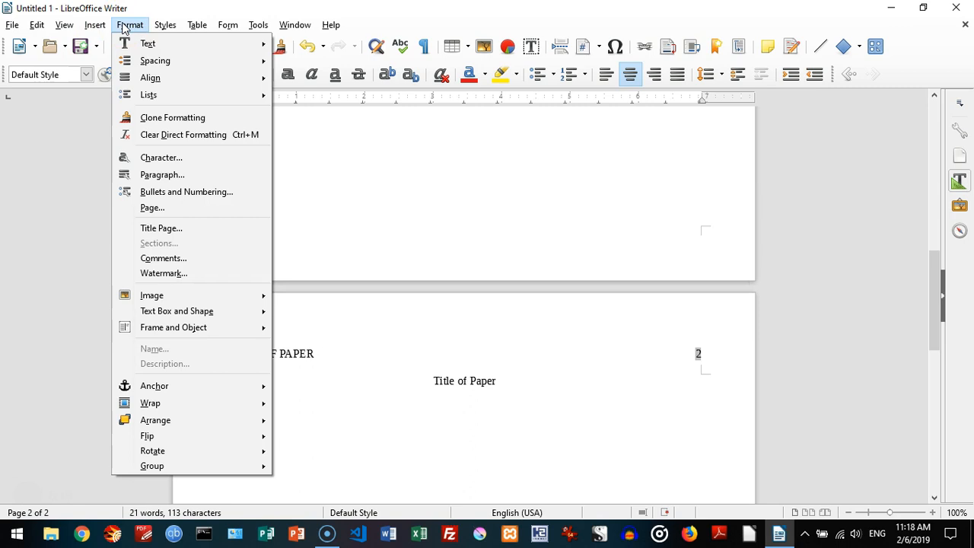
pyautogui.click(308, 229)
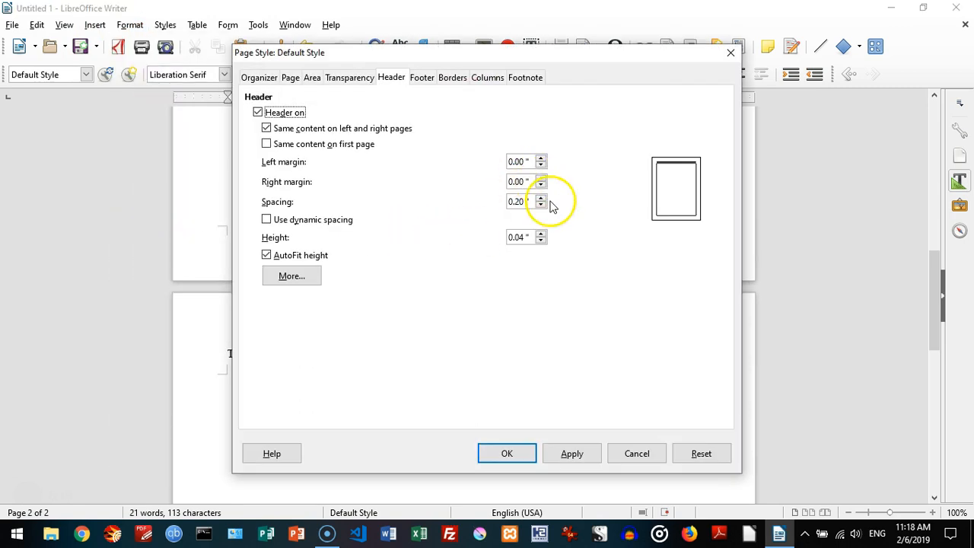
pyautogui.moveTo(373, 160)
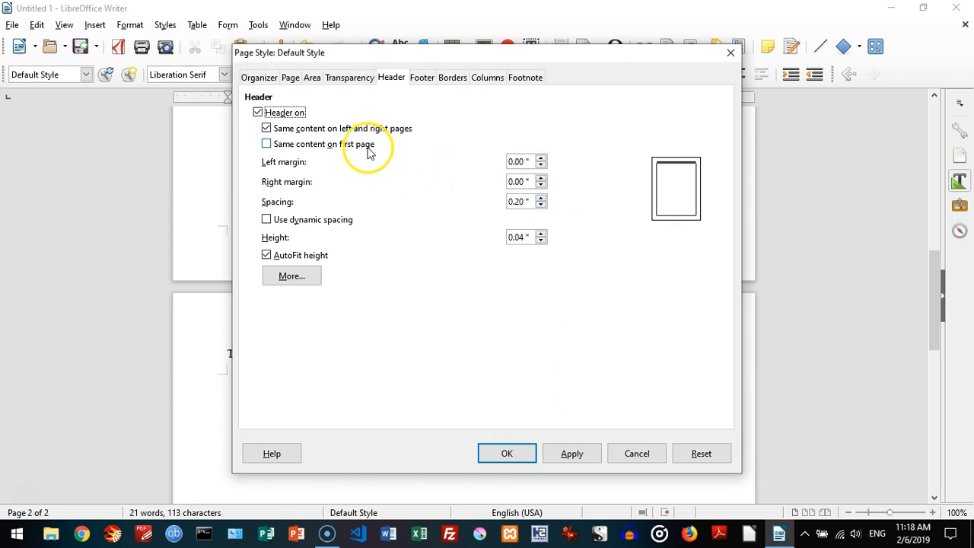
pyautogui.moveTo(322, 198)
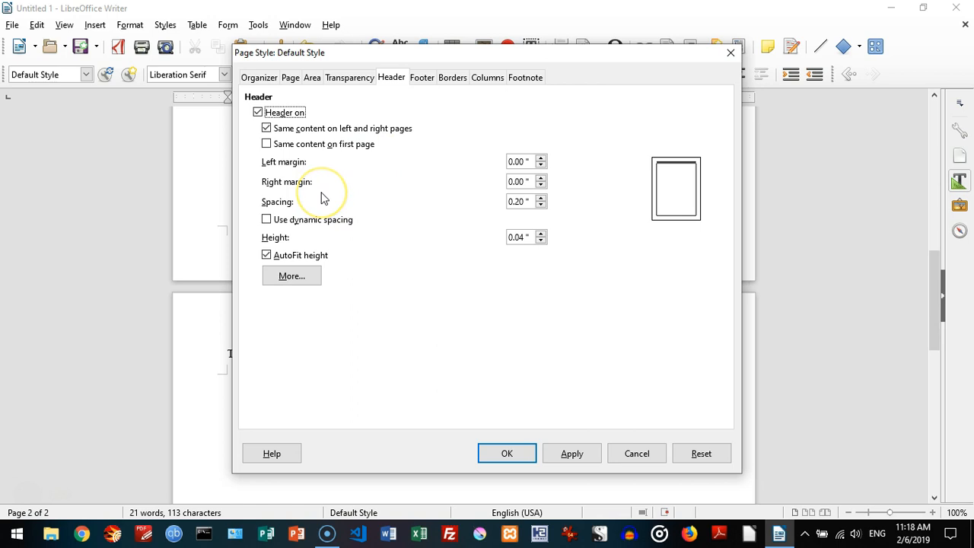
# Step: Switch the Page Style dialog to the page format and margin settings
pyautogui.click(293, 76)
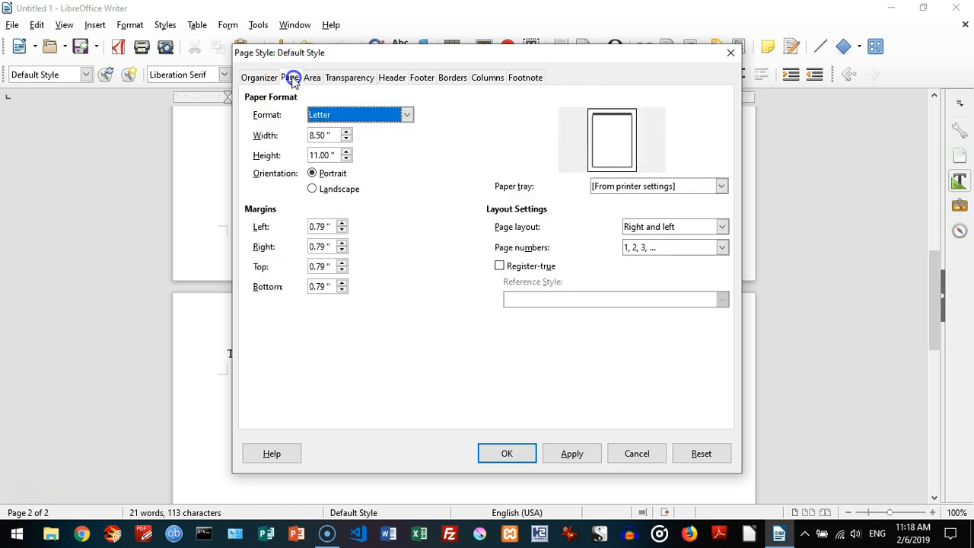
pyautogui.moveTo(277, 231)
pyautogui.write('1.00')
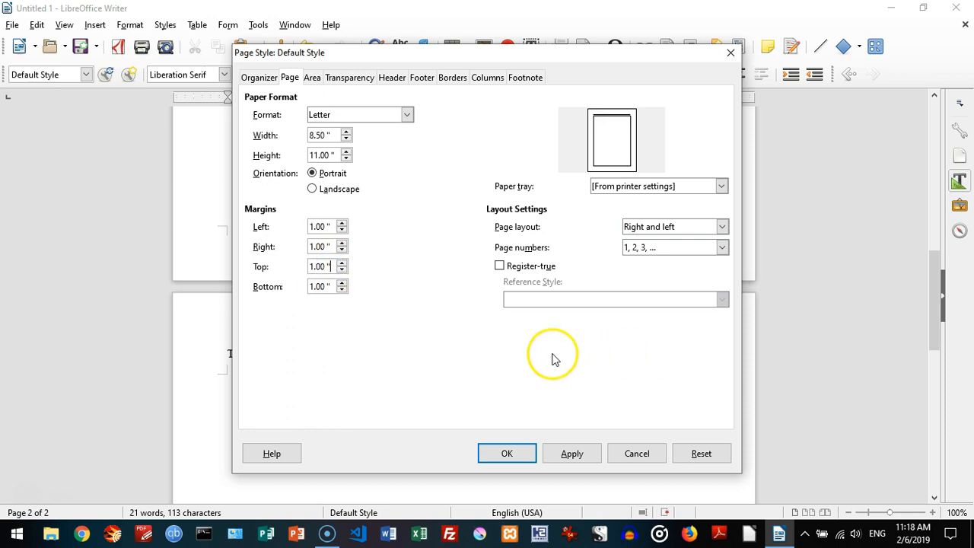
pyautogui.moveTo(586, 341)
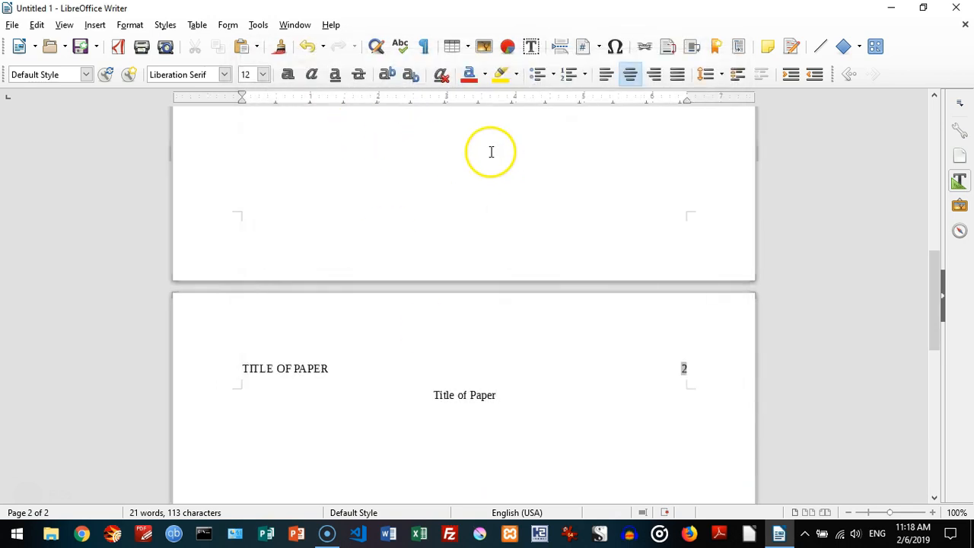
pyautogui.scroll(3)
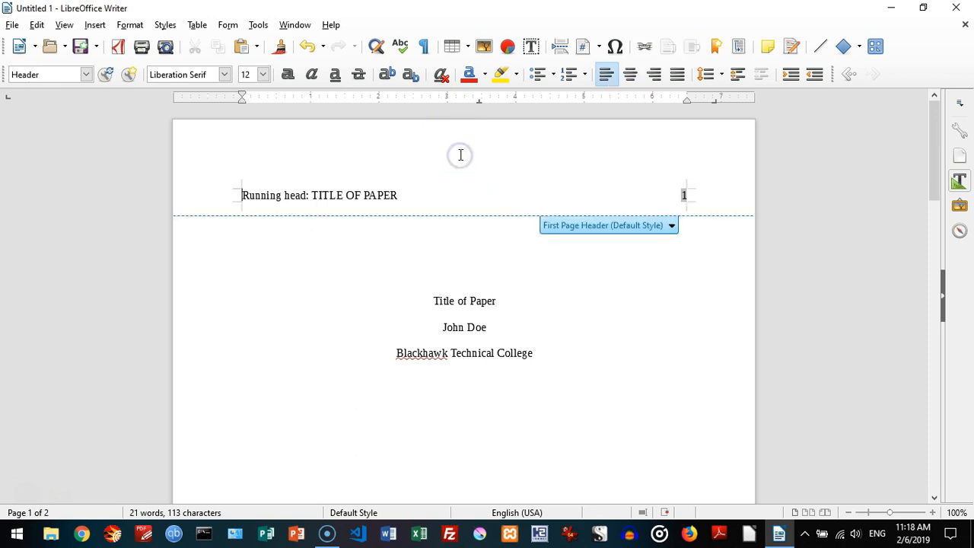
pyautogui.click(484, 327)
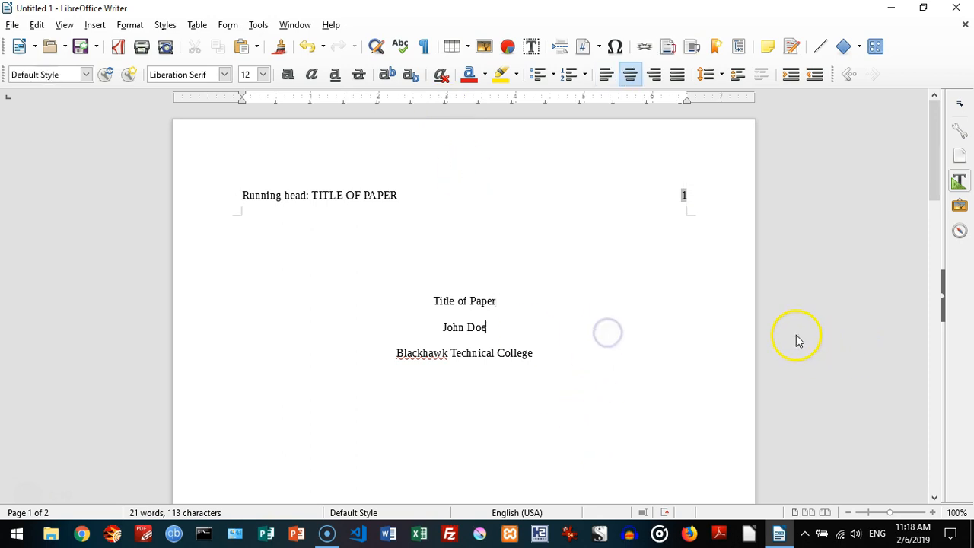
pyautogui.scroll(-3)
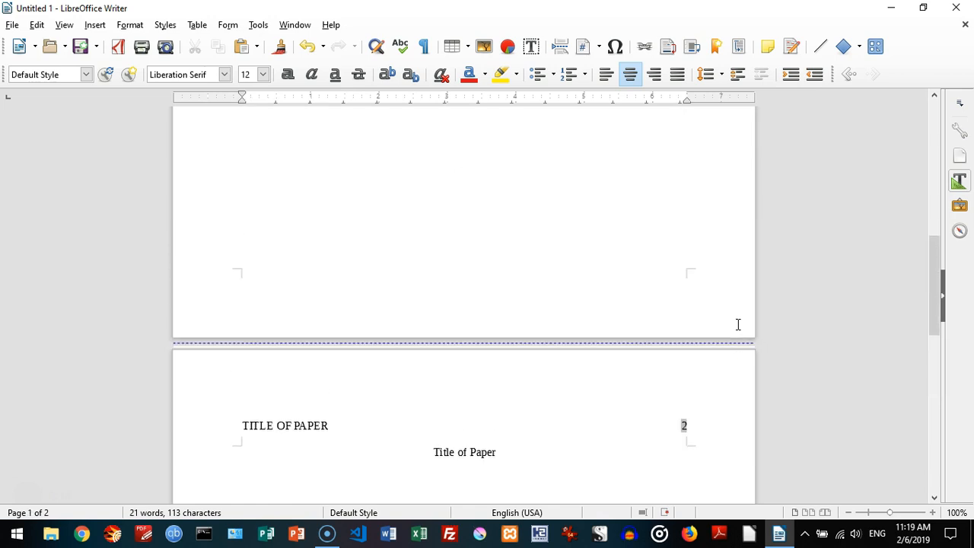
pyautogui.scroll(3)
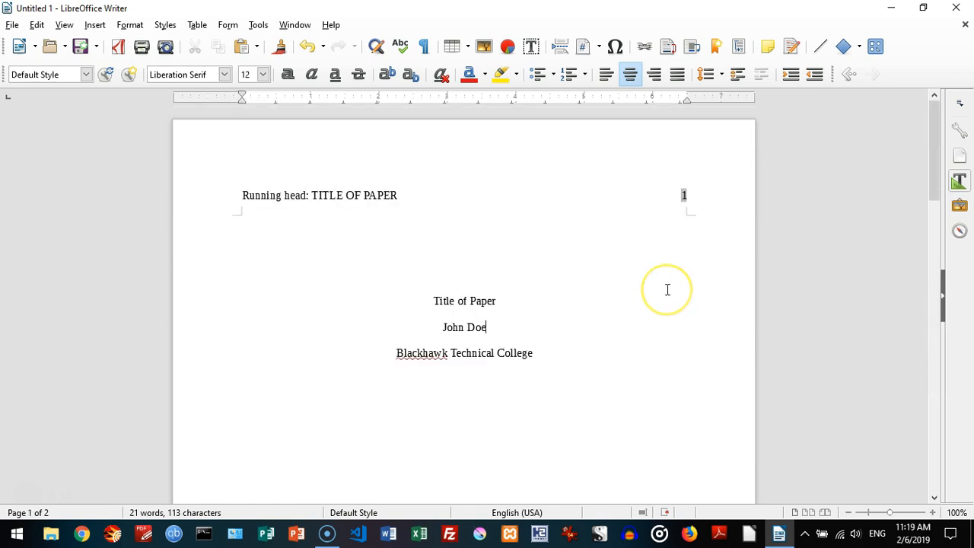
pyautogui.moveTo(667, 289)
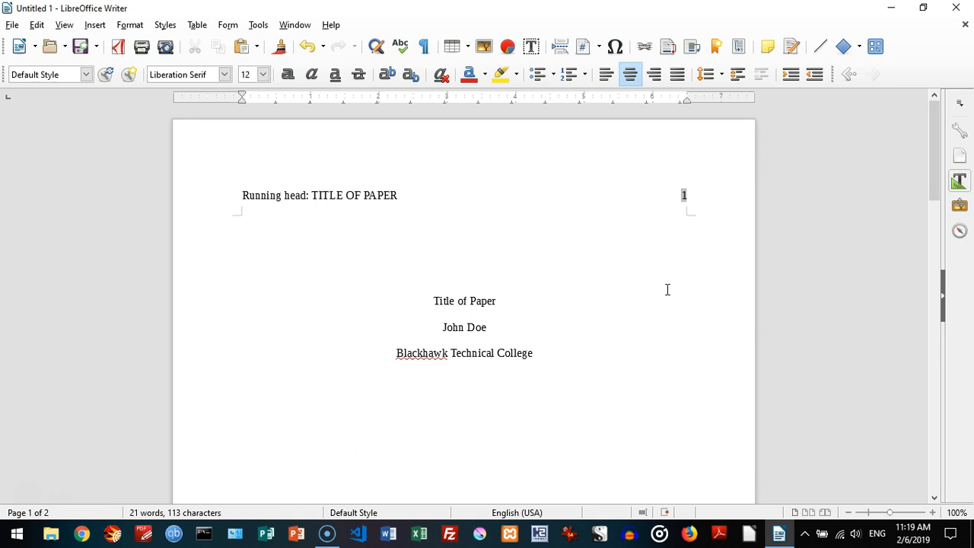